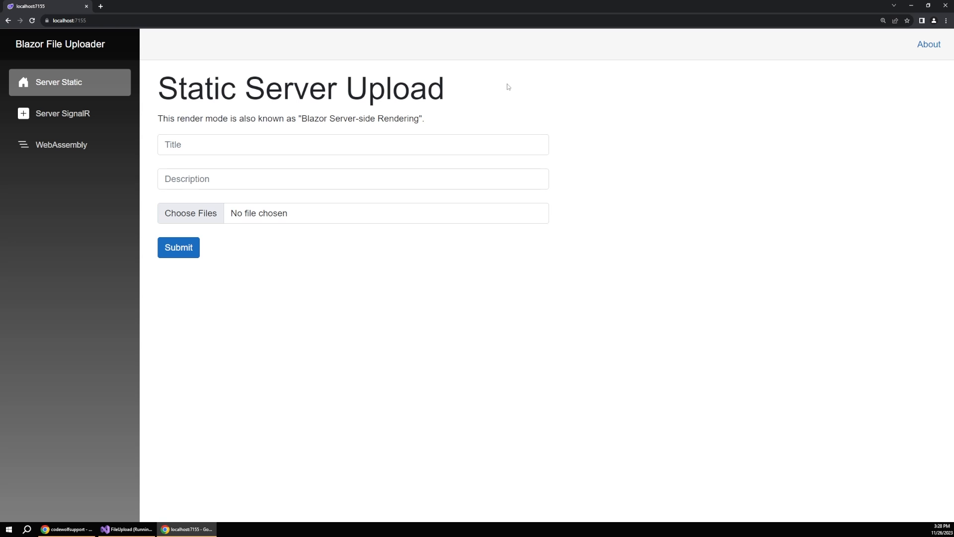
mouse_move(254, 60)
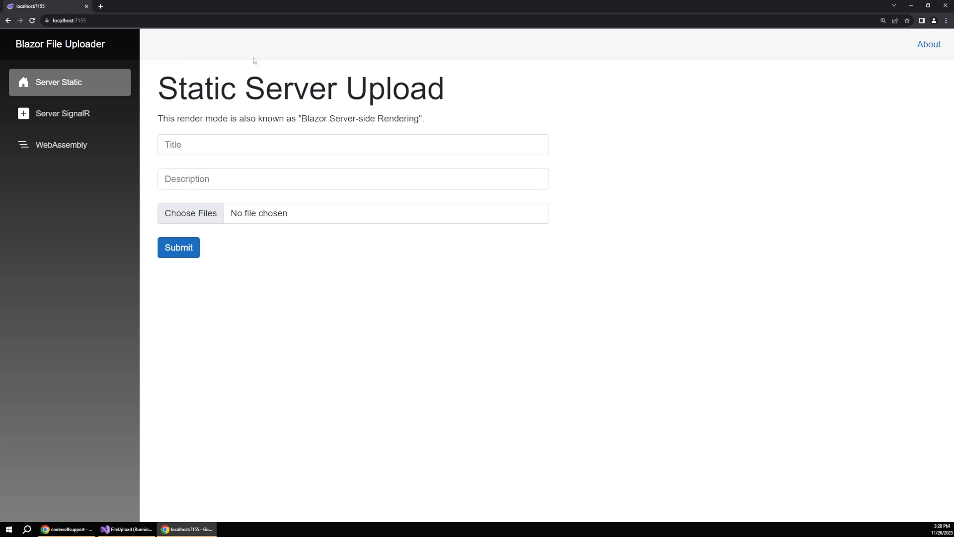
Step: Visit the Server SignalR and WebAssembly upload pages from the Blazor File Uploader sidebar
click(63, 114)
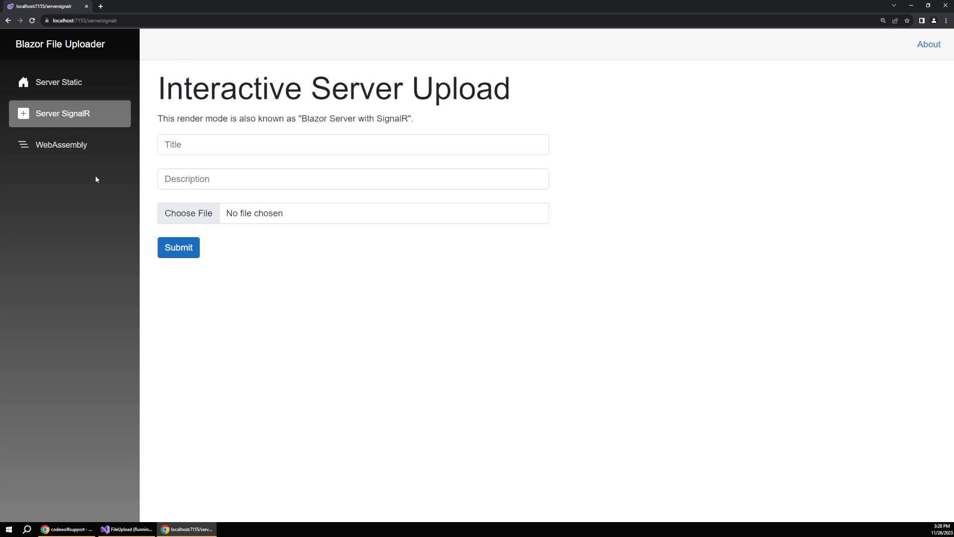
mouse_move(69, 145)
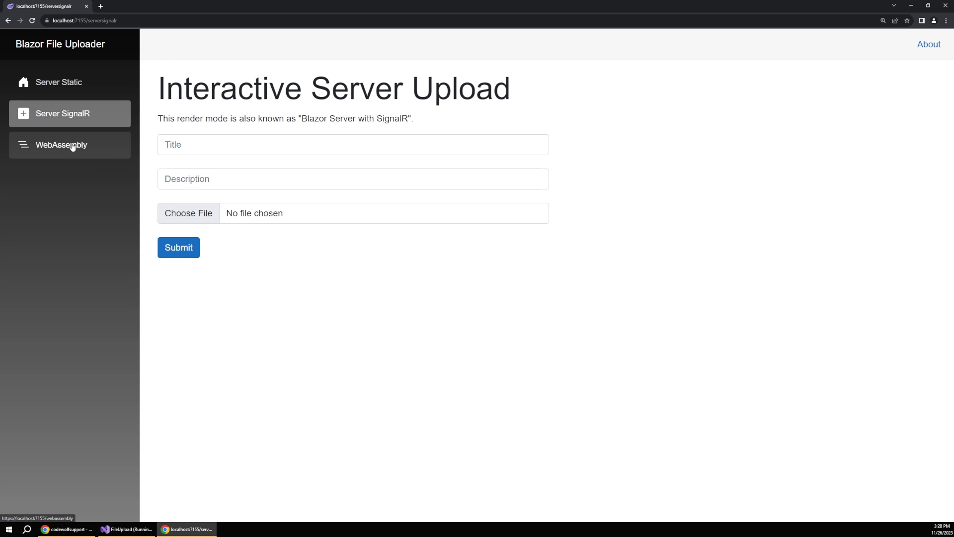
click(60, 145)
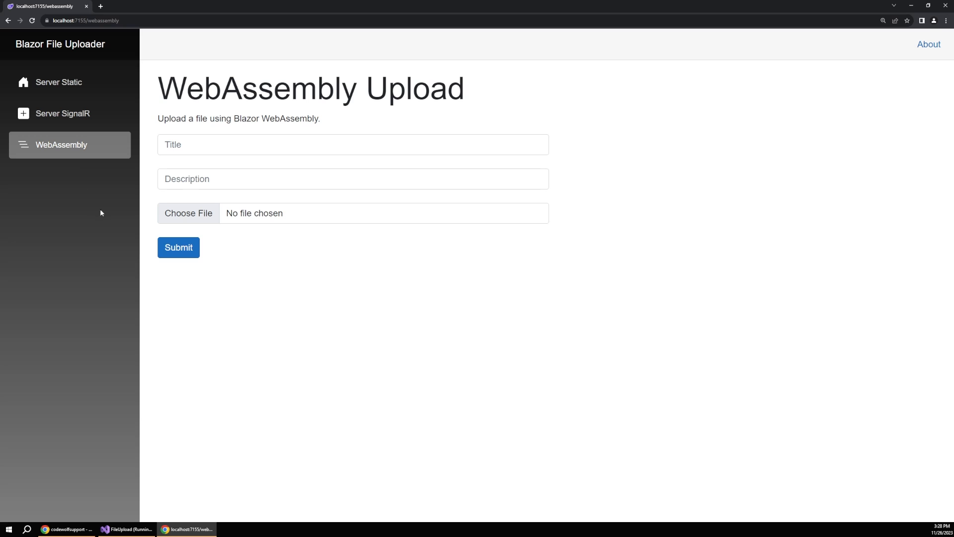
click(188, 214)
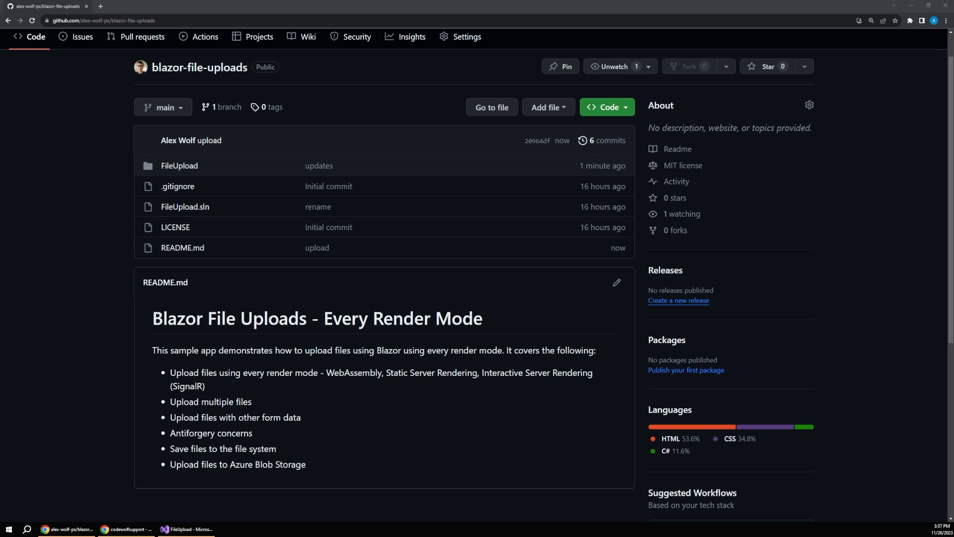
mouse_move(152, 352)
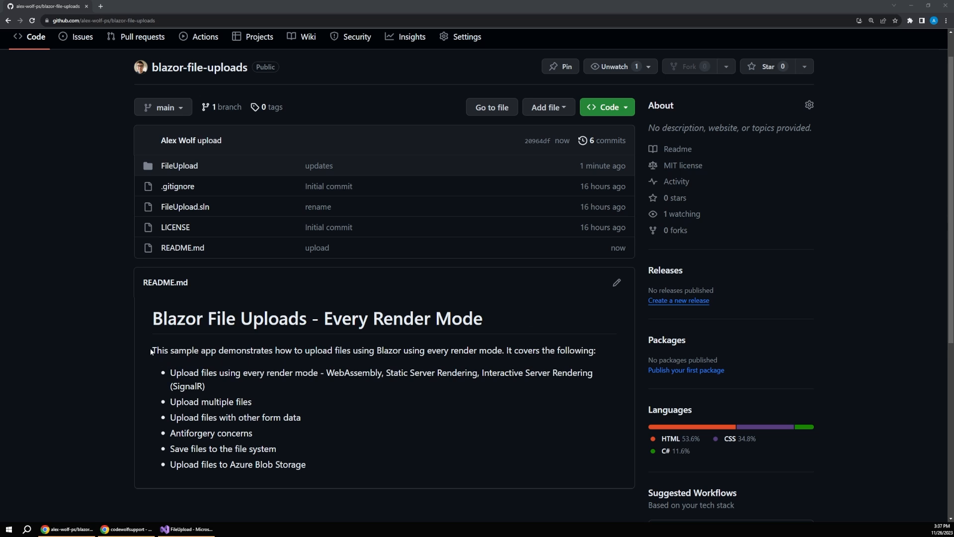
drag(151, 350, 306, 464)
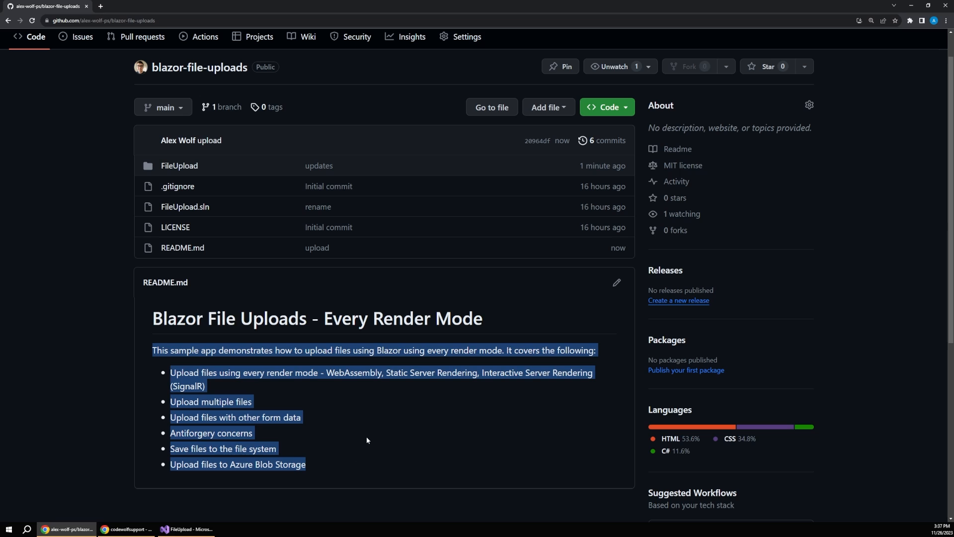
click(366, 440)
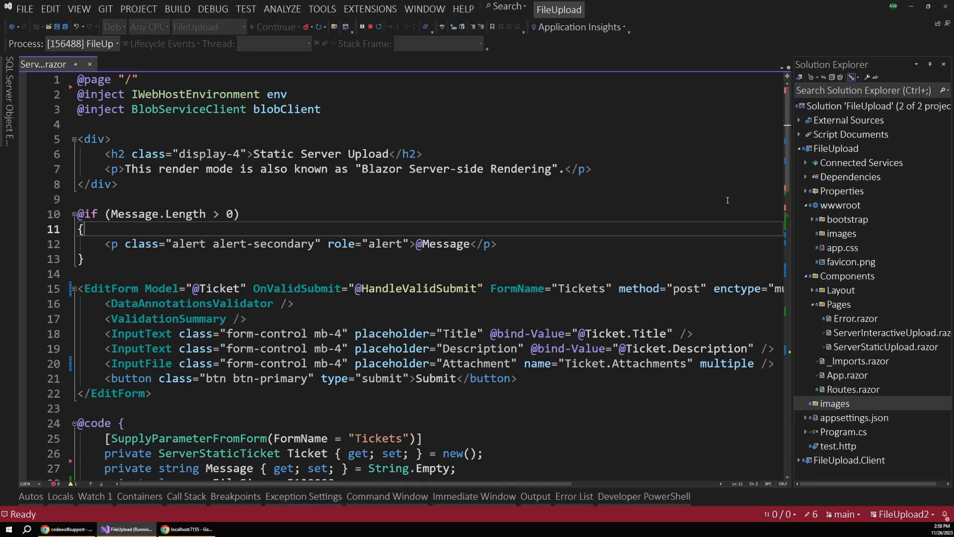
mouse_move(832, 357)
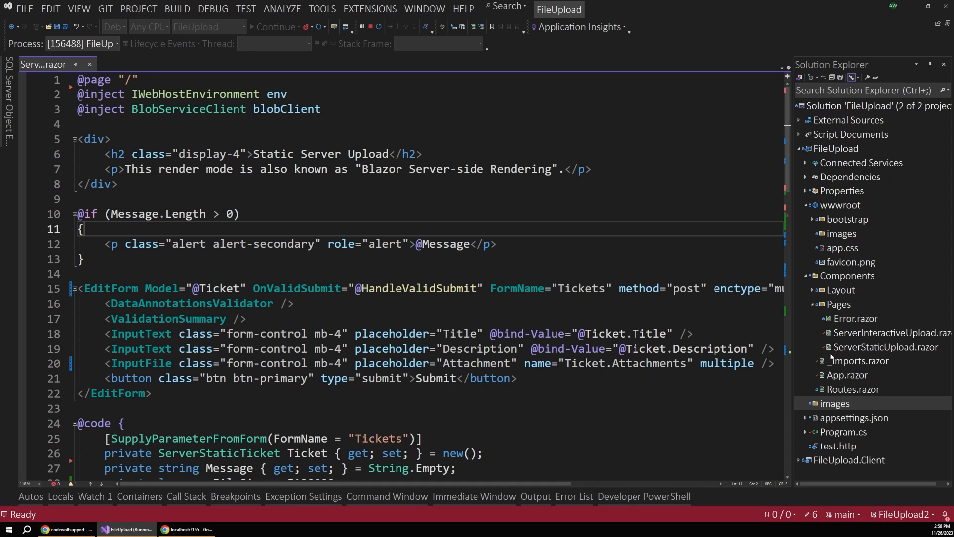
click(886, 346)
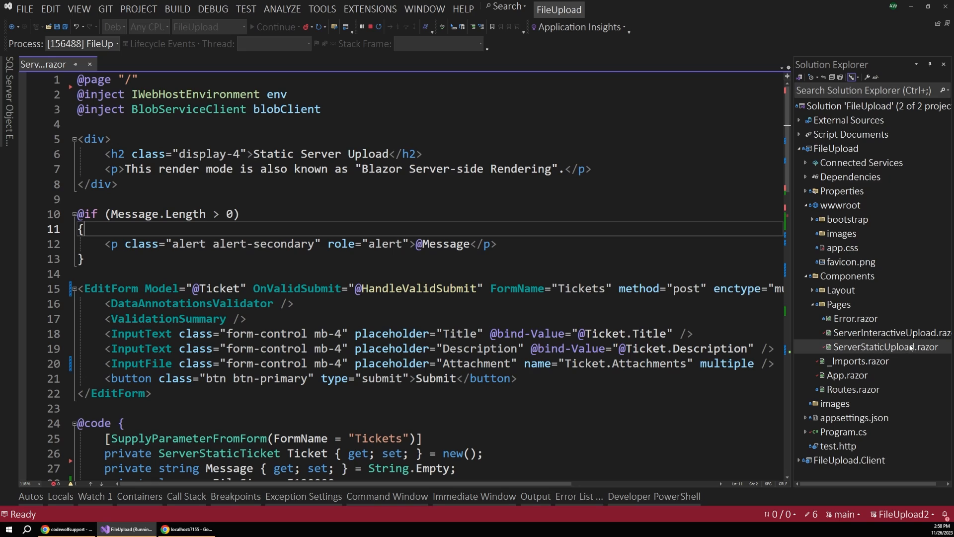
mouse_move(883, 355)
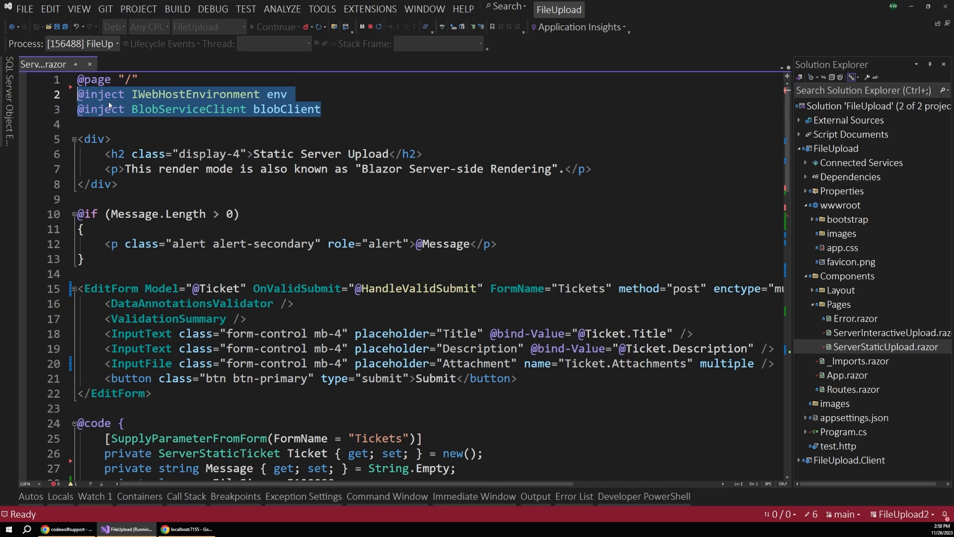
mouse_move(315, 114)
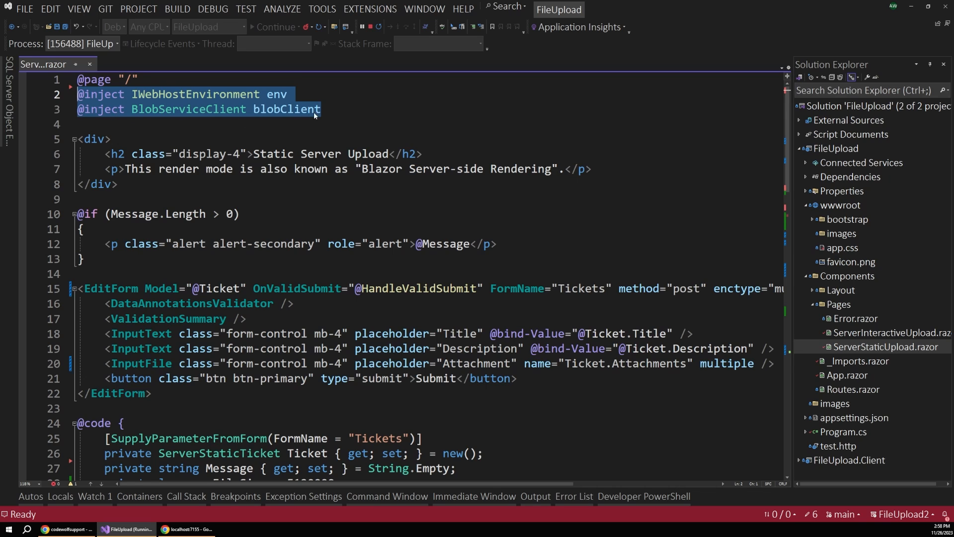
double_click(286, 109)
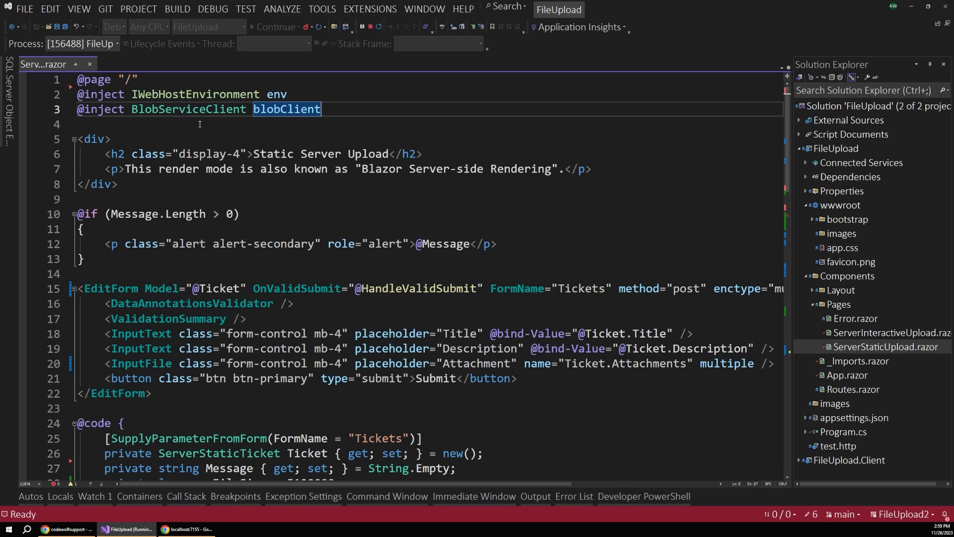
click(82, 124)
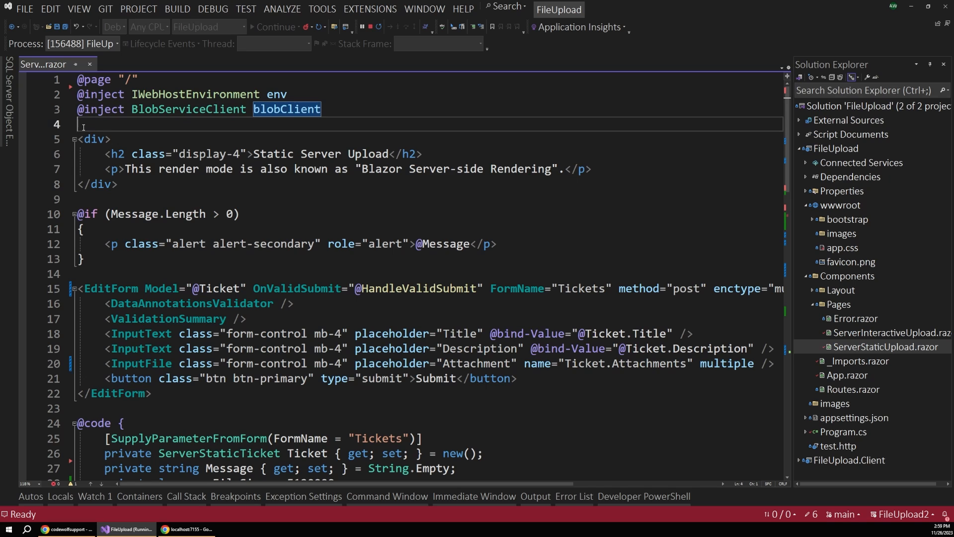
drag(84, 124, 119, 184)
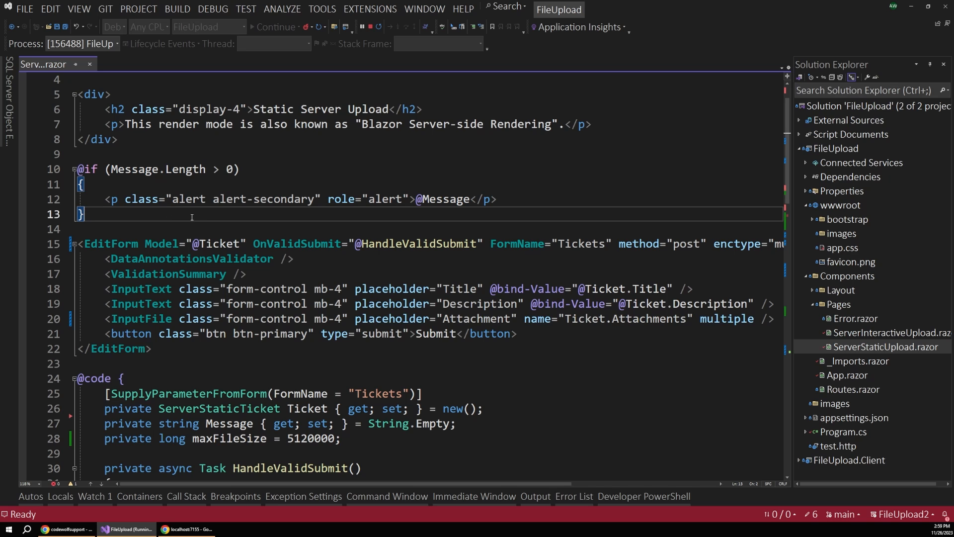
scroll(down, 3)
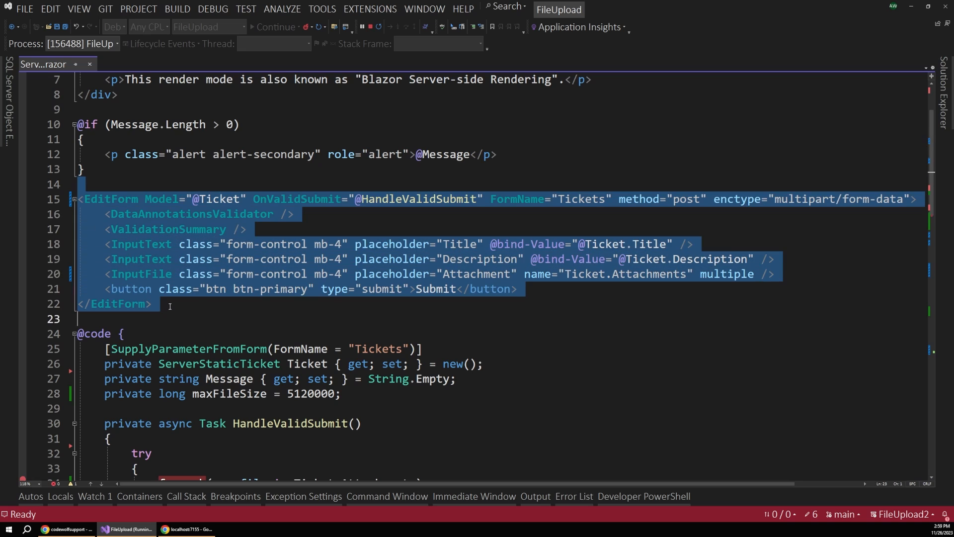
click(169, 304)
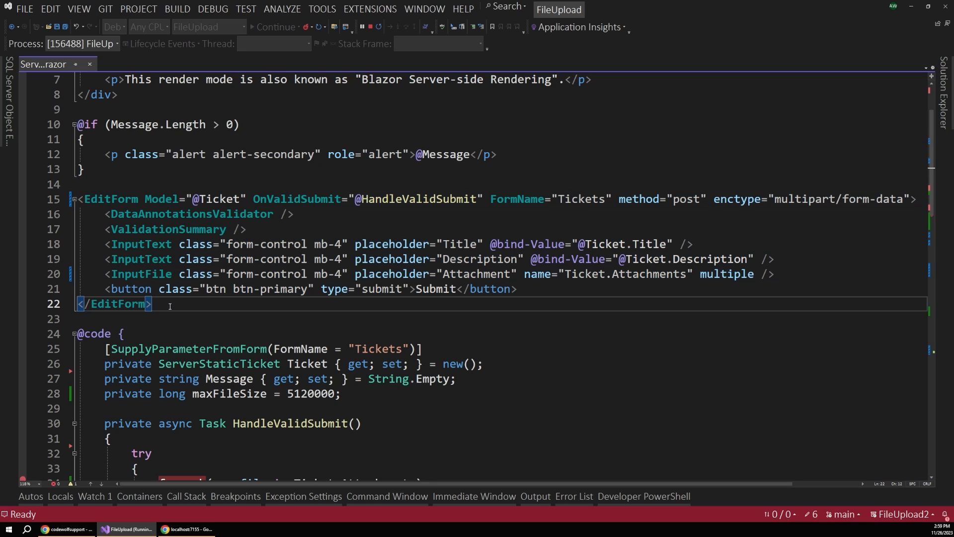
click(109, 199)
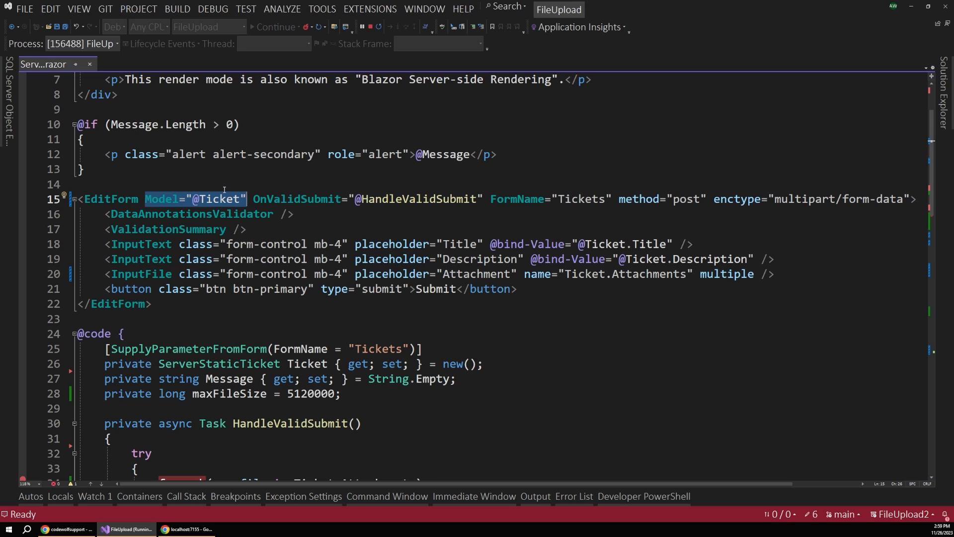
mouse_move(219, 198)
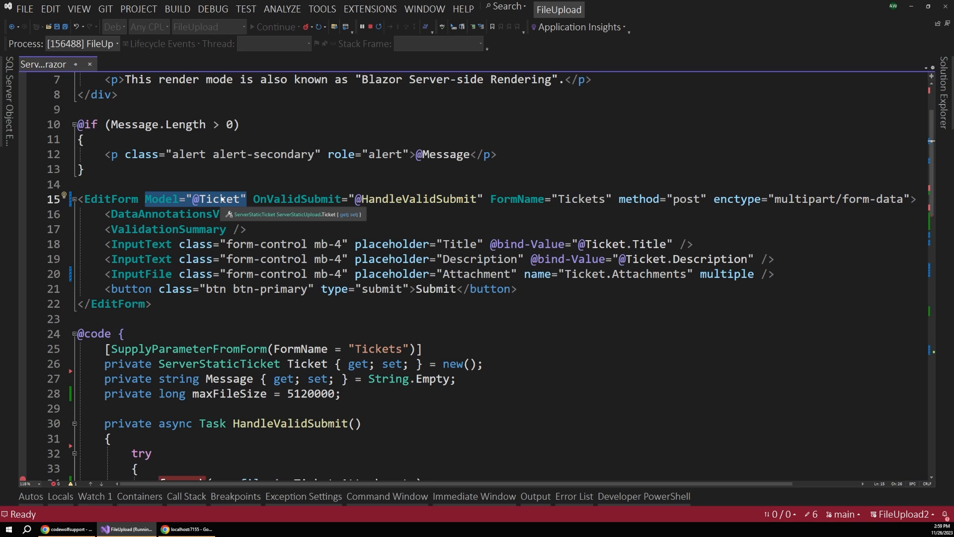
scroll(down, 3)
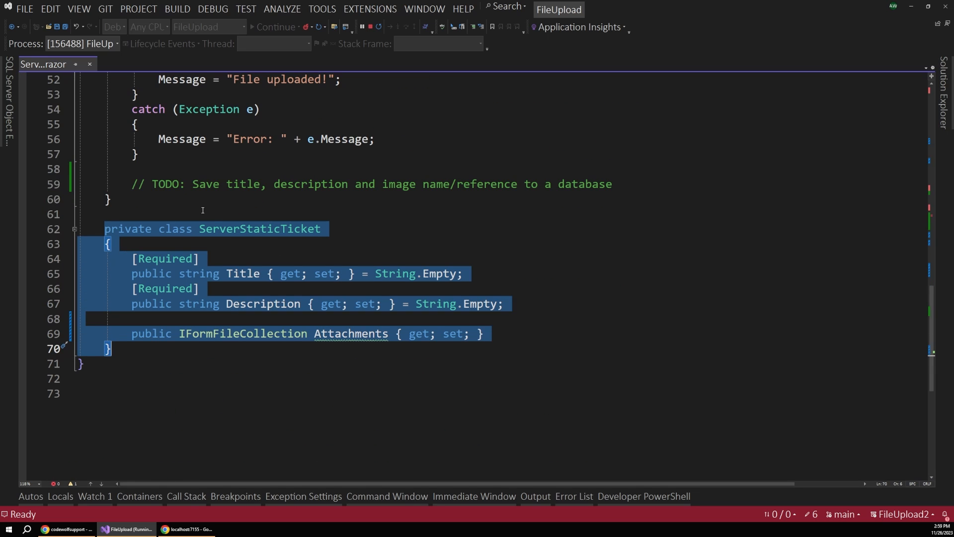
double_click(260, 228)
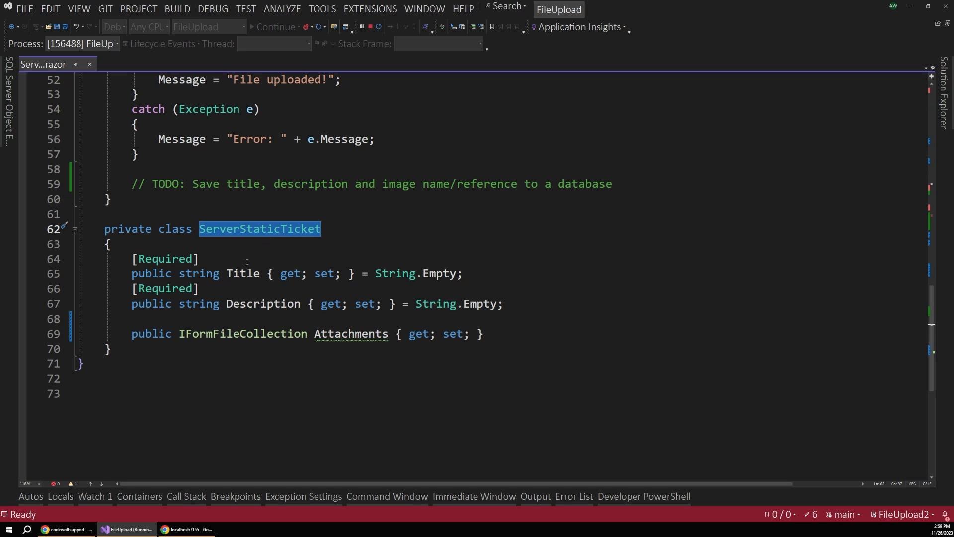
mouse_move(268, 303)
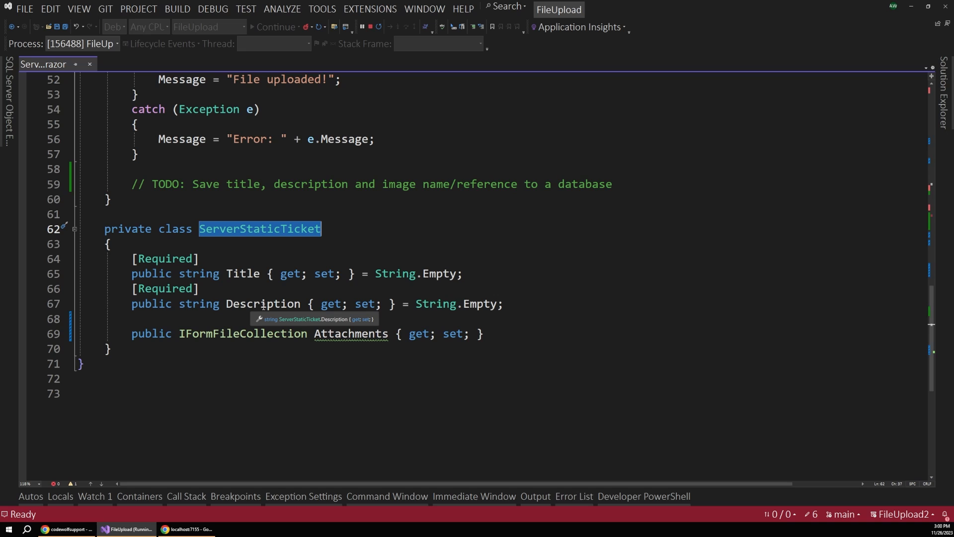
double_click(243, 333)
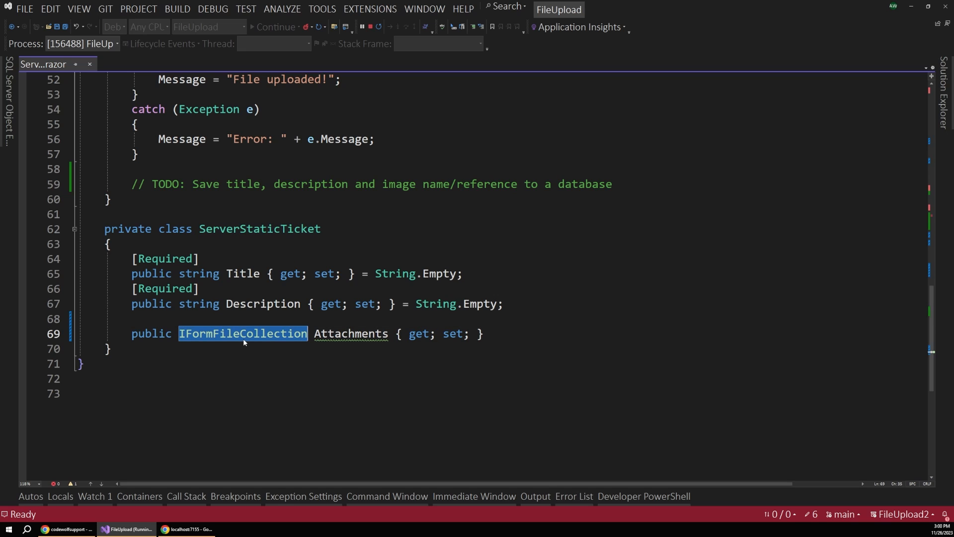
double_click(350, 334)
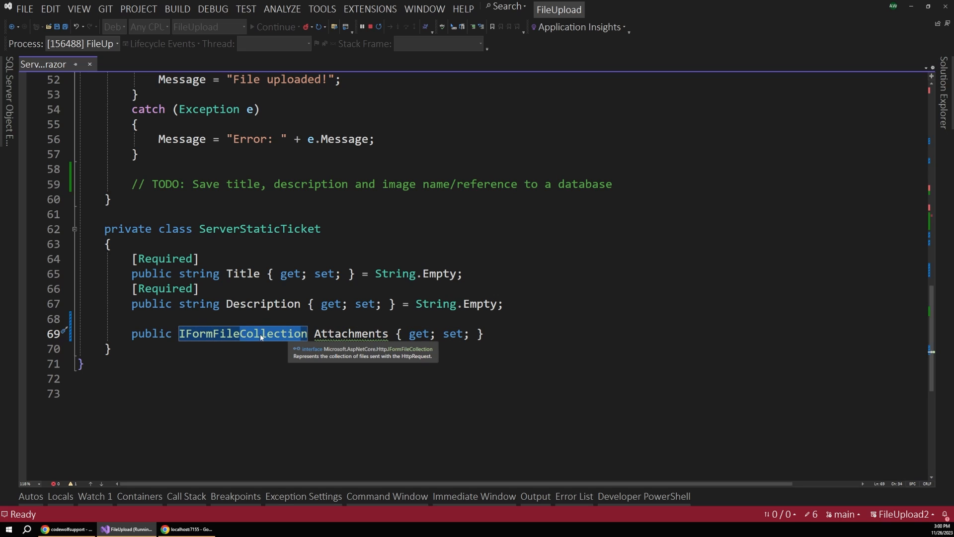
text(IFormFile)
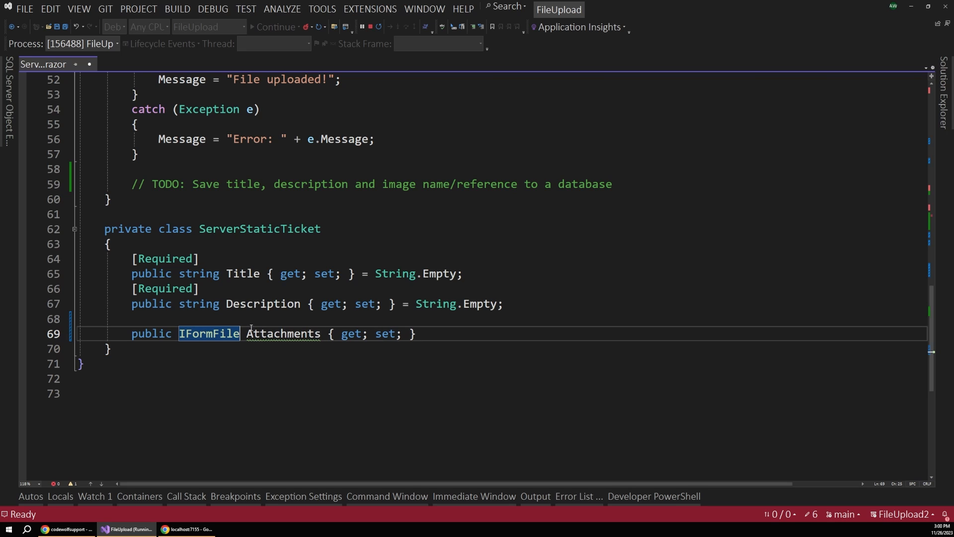
text(Collection)
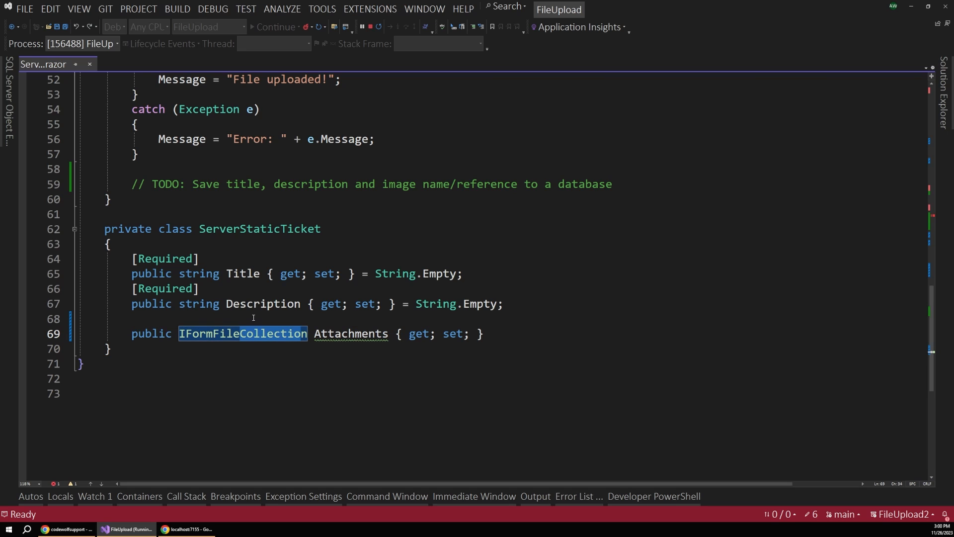
scroll(up, 3)
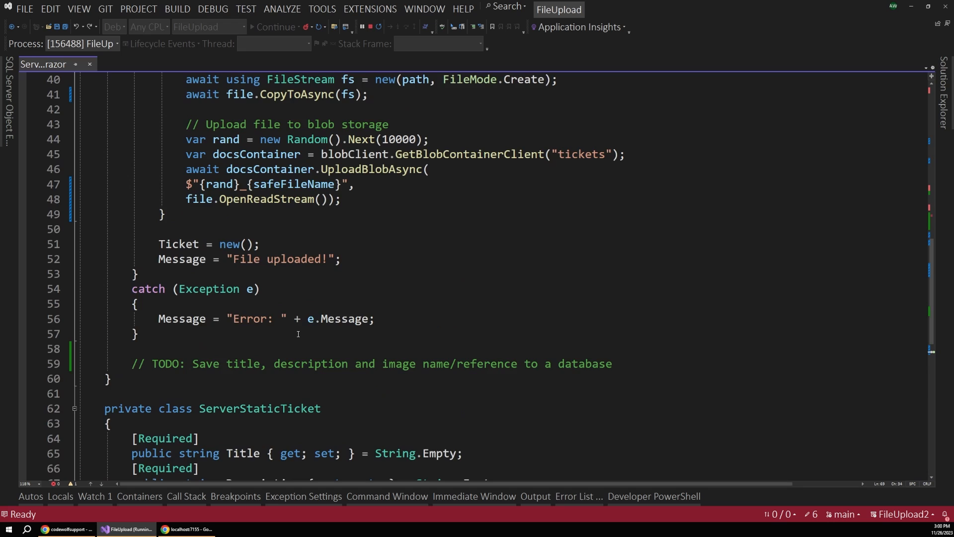
scroll(up, 3)
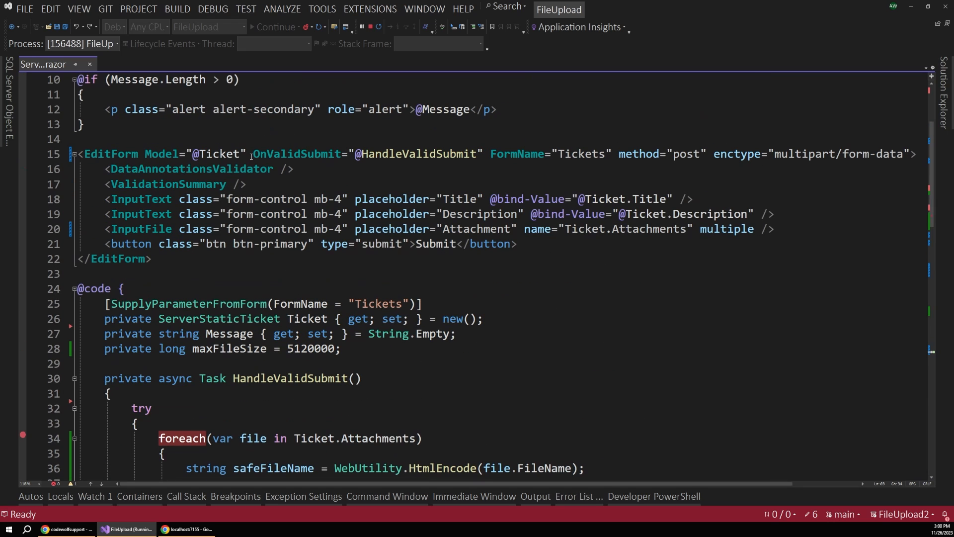
double_click(414, 153)
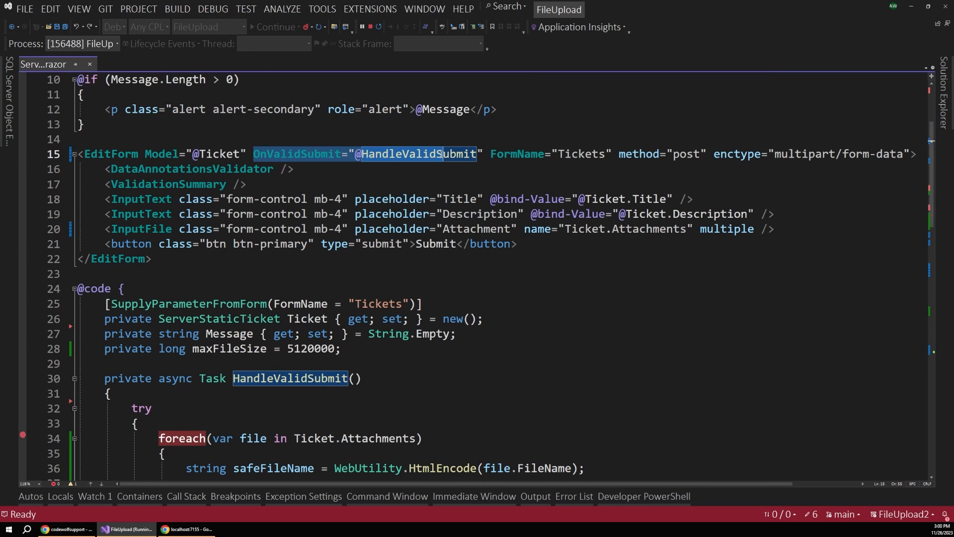
mouse_move(417, 153)
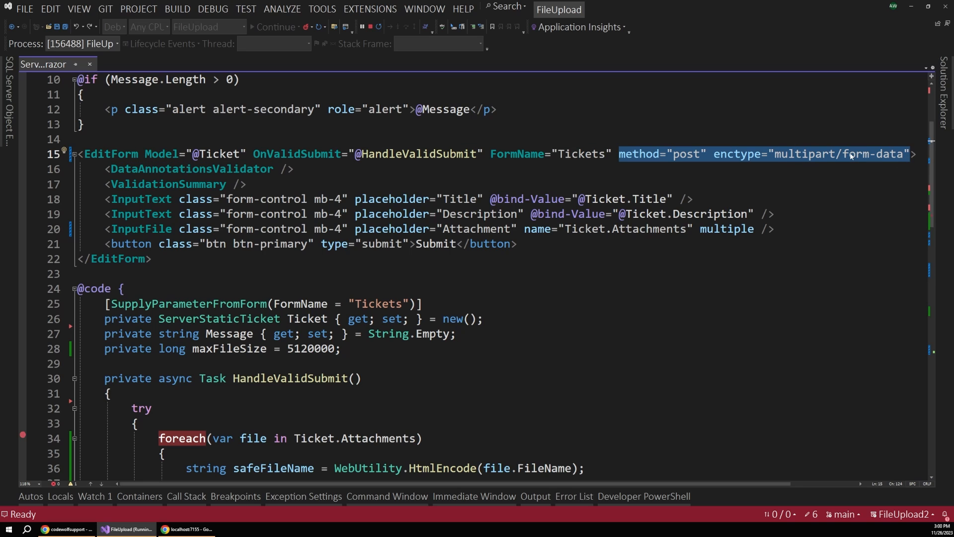
click(774, 154)
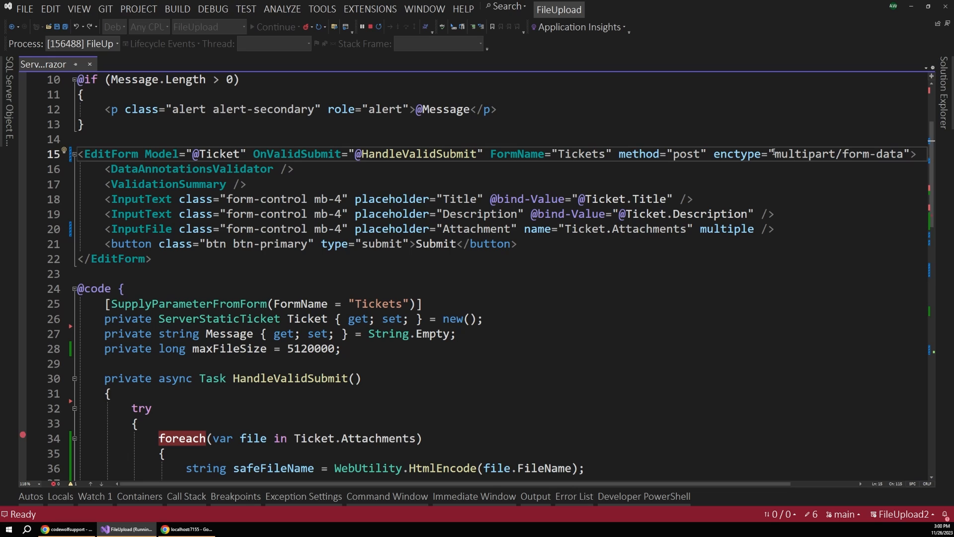
double_click(838, 153)
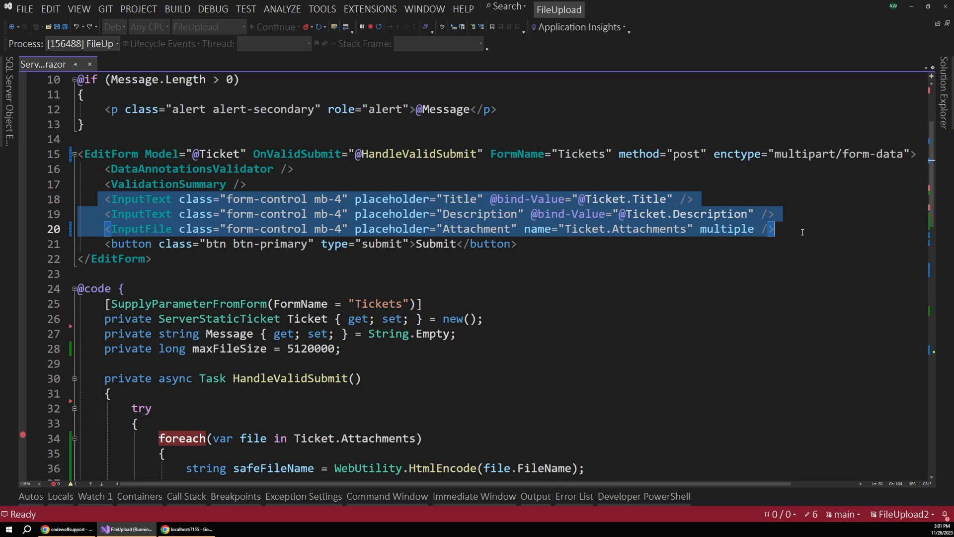
click(144, 199)
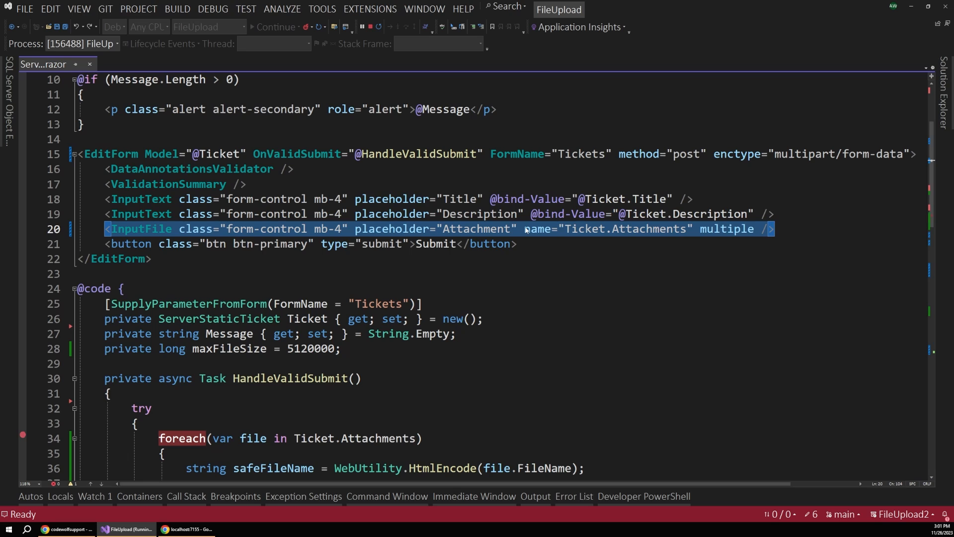
click(562, 228)
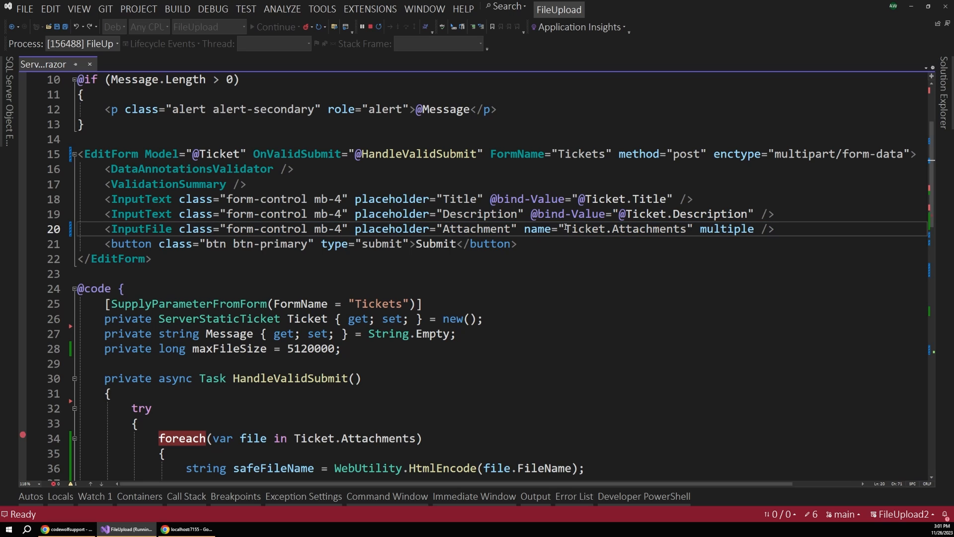
double_click(618, 228)
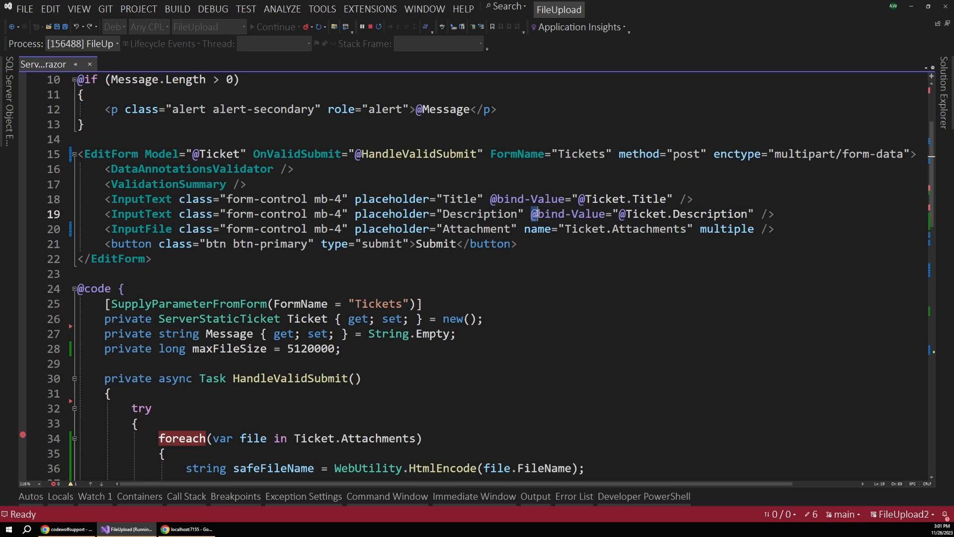
double_click(570, 213)
text(@bind-Valu)
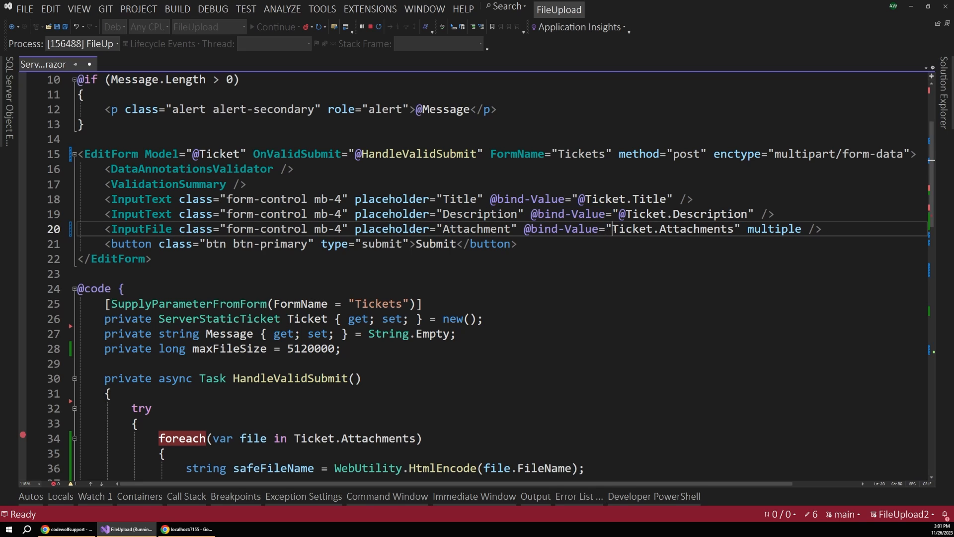
text(@)
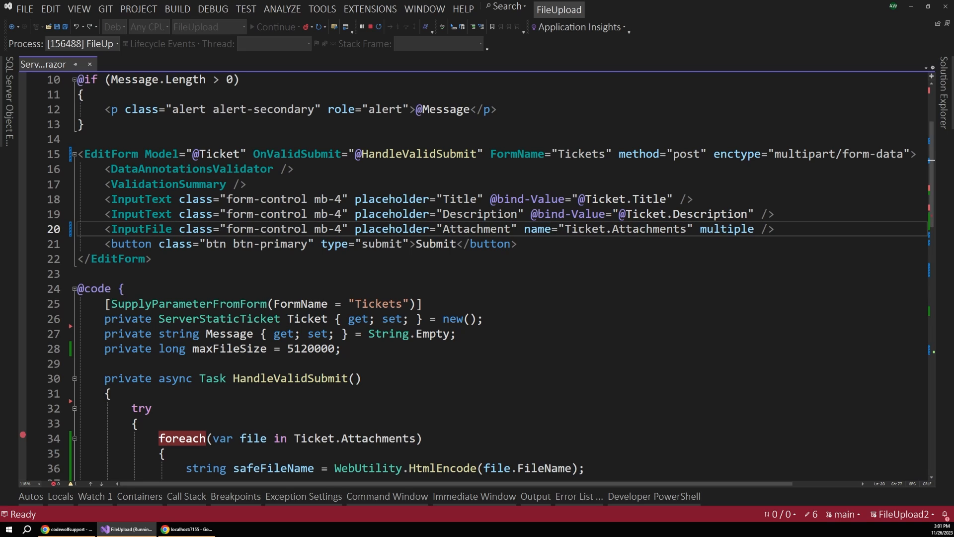
double_click(727, 228)
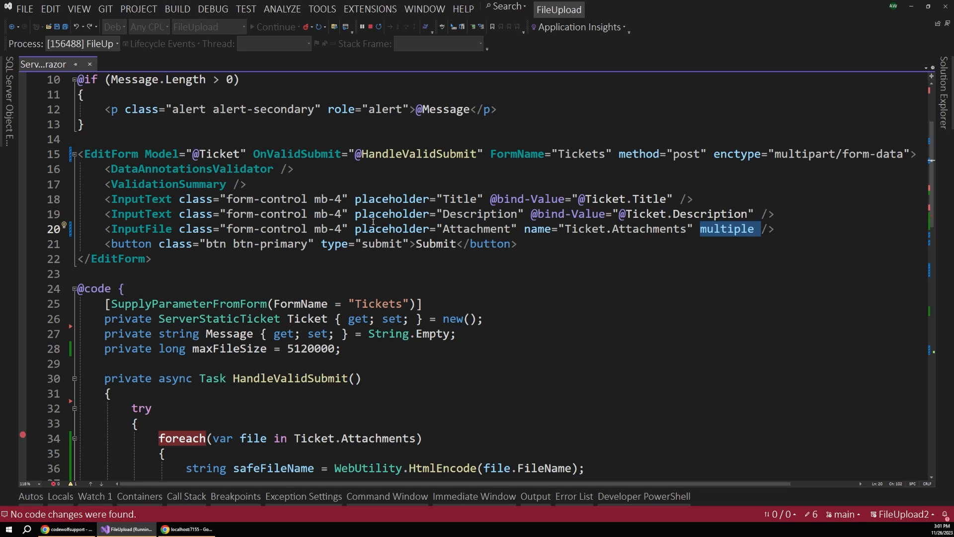
Step: Review HandleValidSubmit and highlight the form-bound Ticket property
scroll(down, 3)
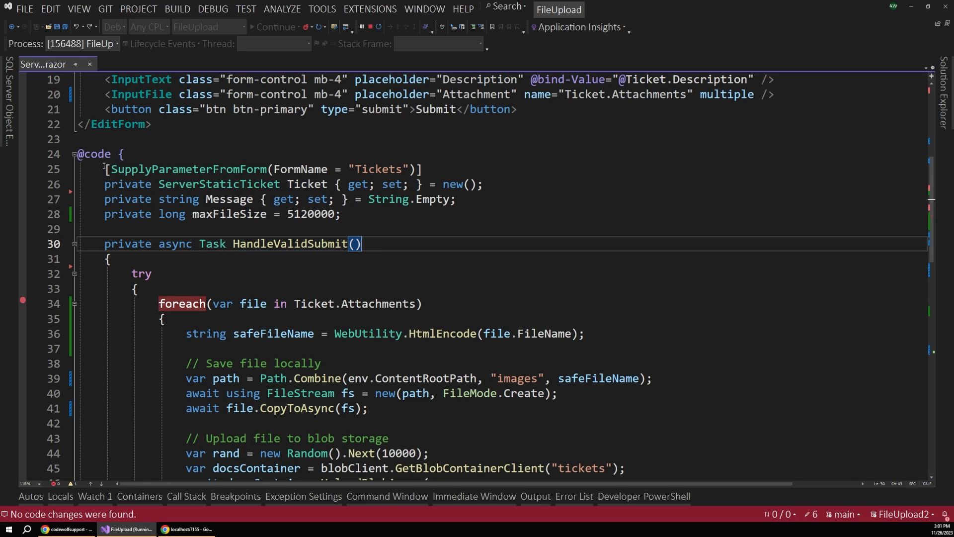
click(507, 184)
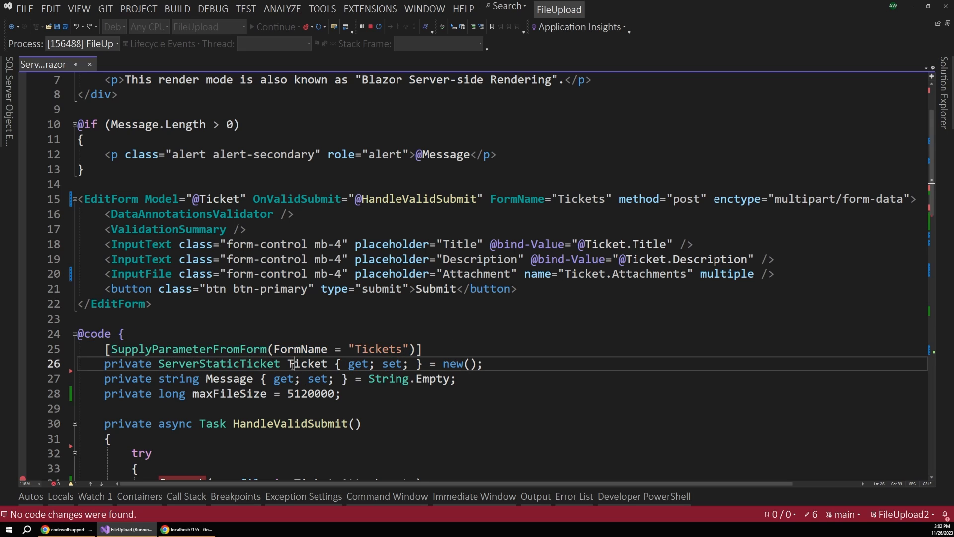
double_click(307, 363)
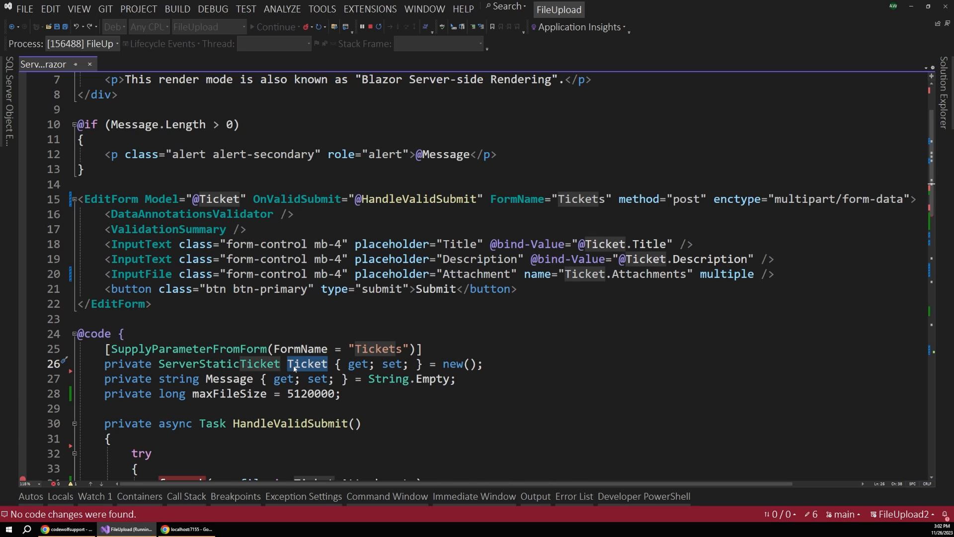
scroll(down, 3)
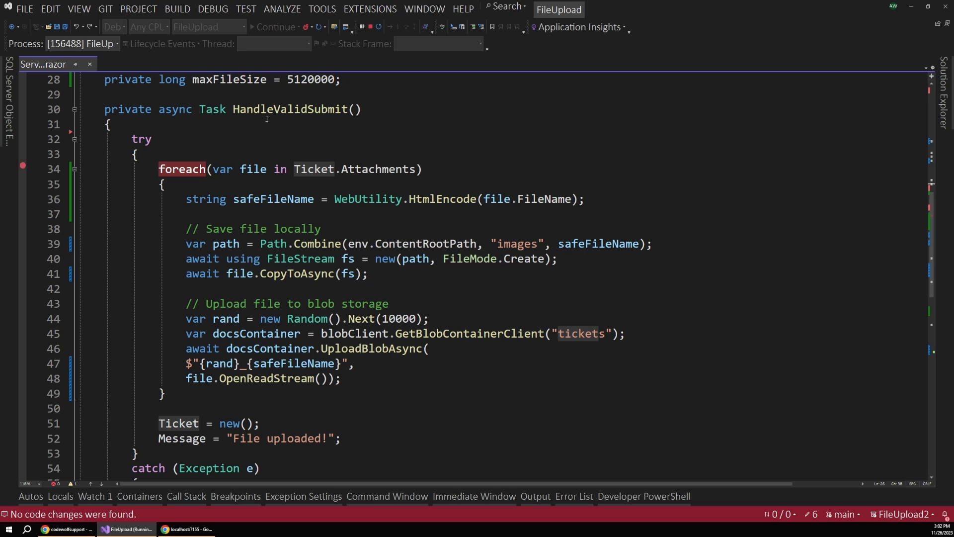
mouse_move(325, 191)
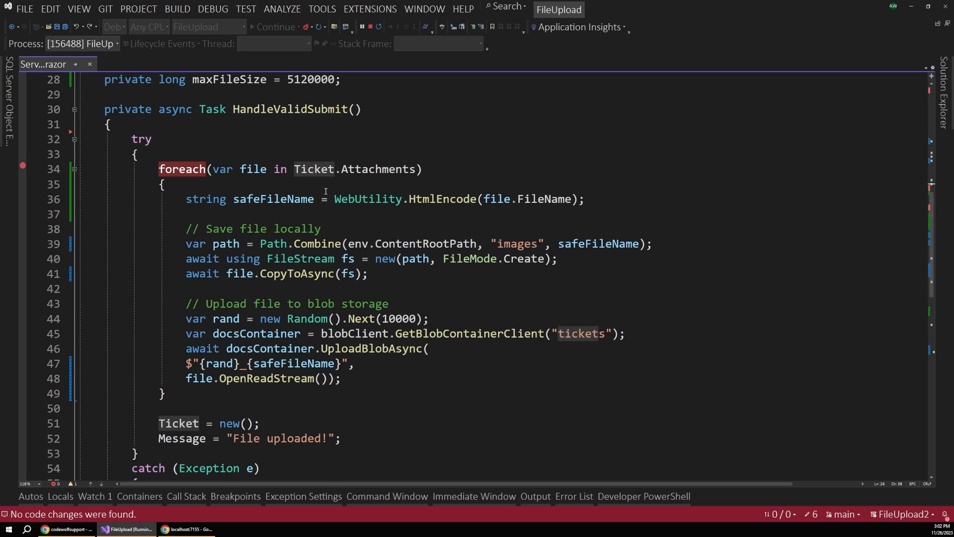
mouse_move(255, 181)
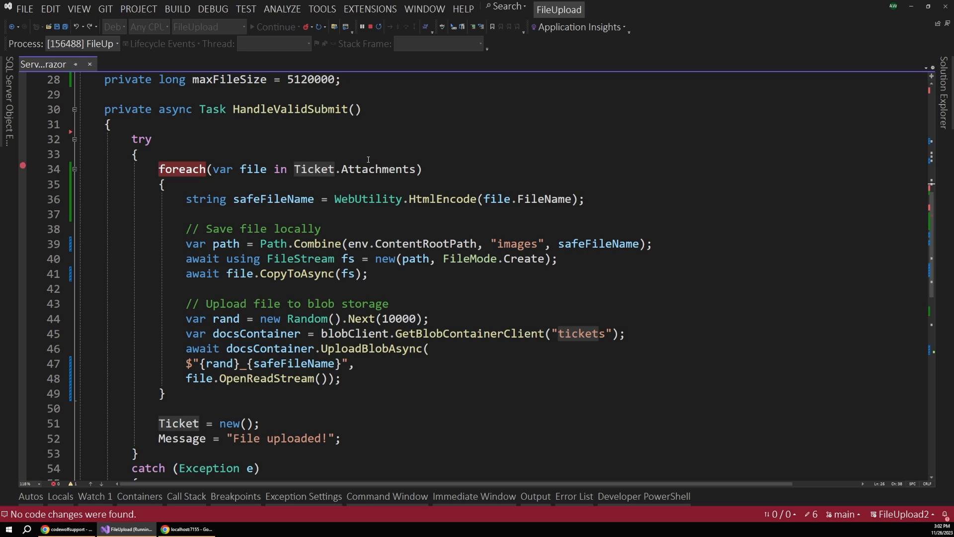
Step: Highlight the images folder in the save path and show it in Solution Explorer
click(137, 154)
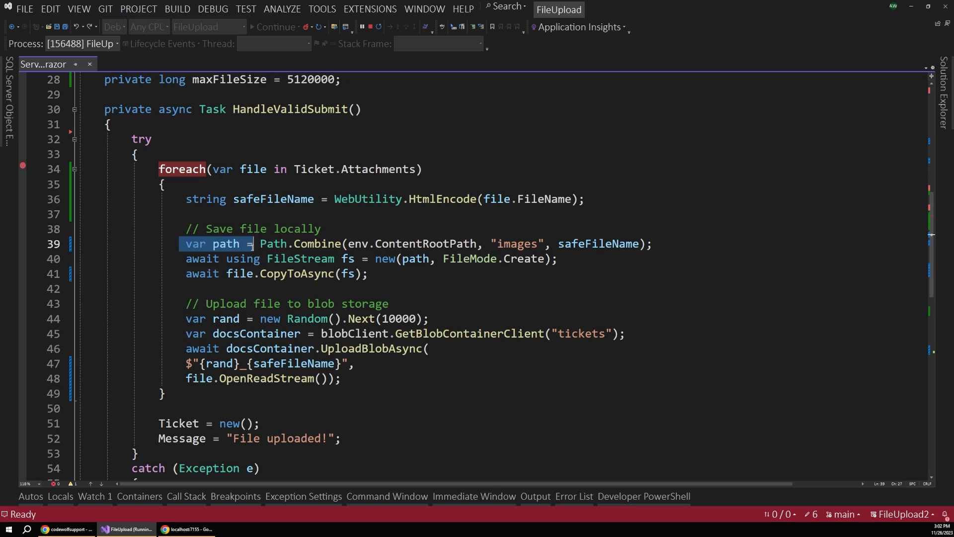
double_click(273, 244)
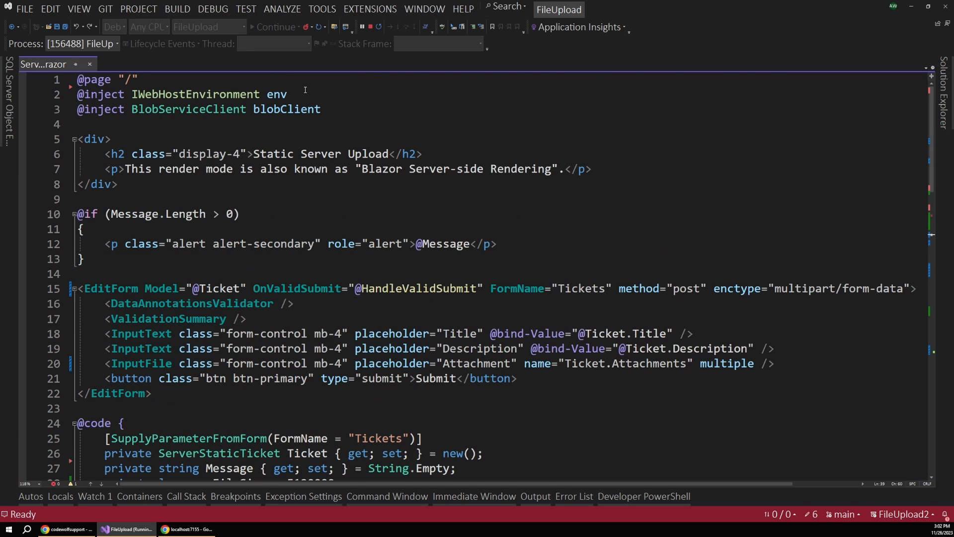
scroll(down, 3)
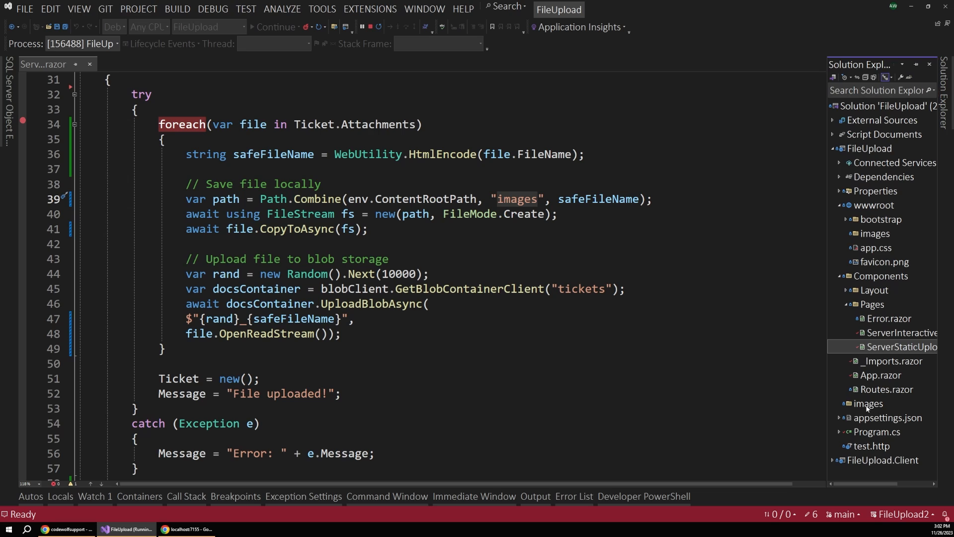
Step: Hide Solution Explorer and scroll to the blob upload block and its catch block
click(868, 403)
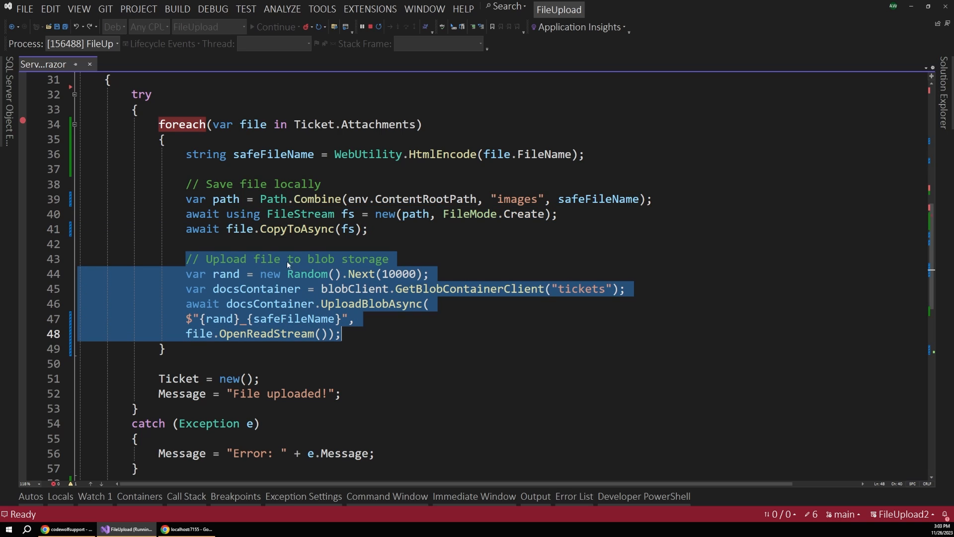
mouse_move(315, 249)
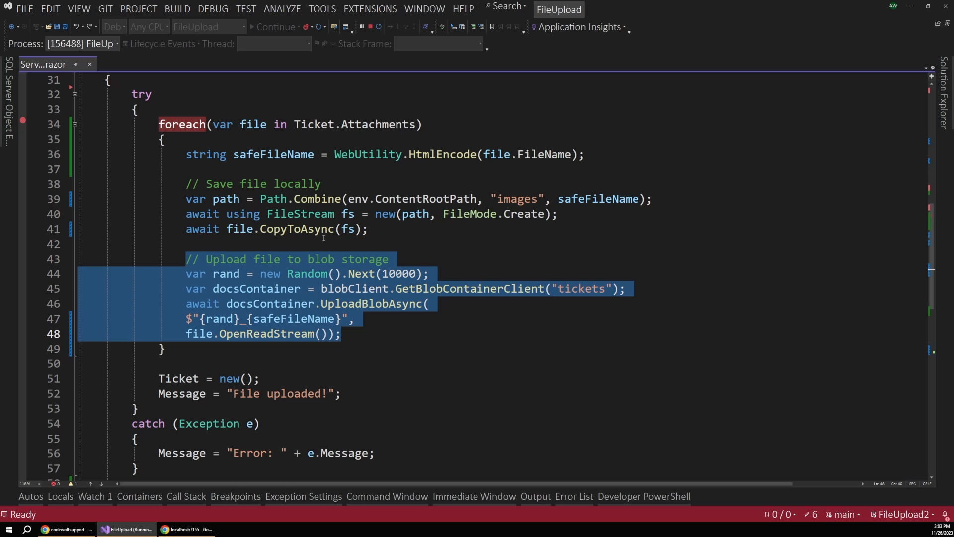
mouse_move(323, 339)
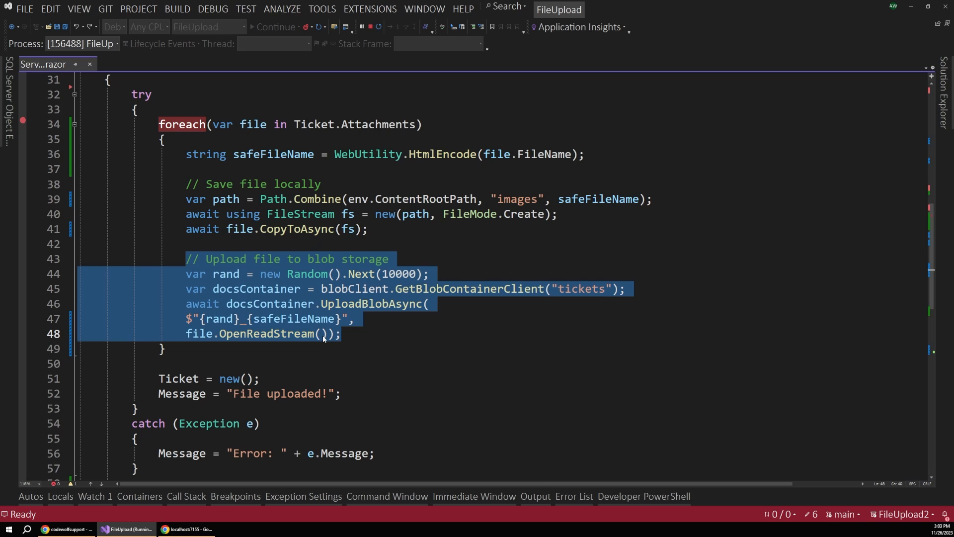
scroll(down, 3)
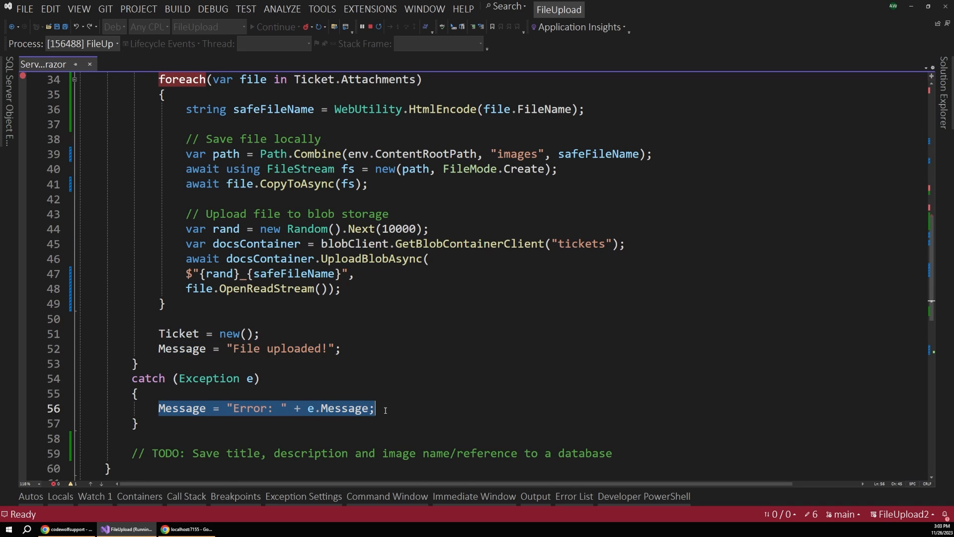
scroll(down, 3)
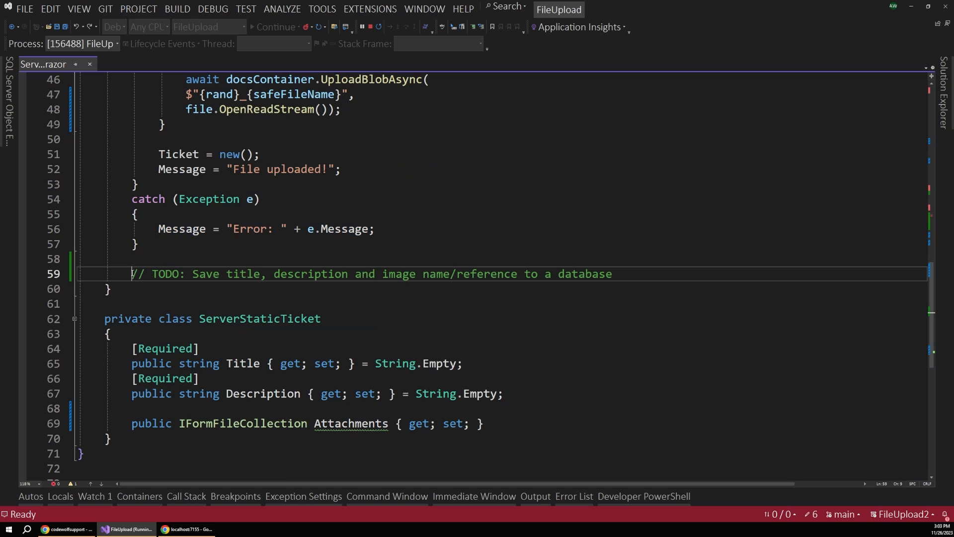
drag(131, 274, 230, 273)
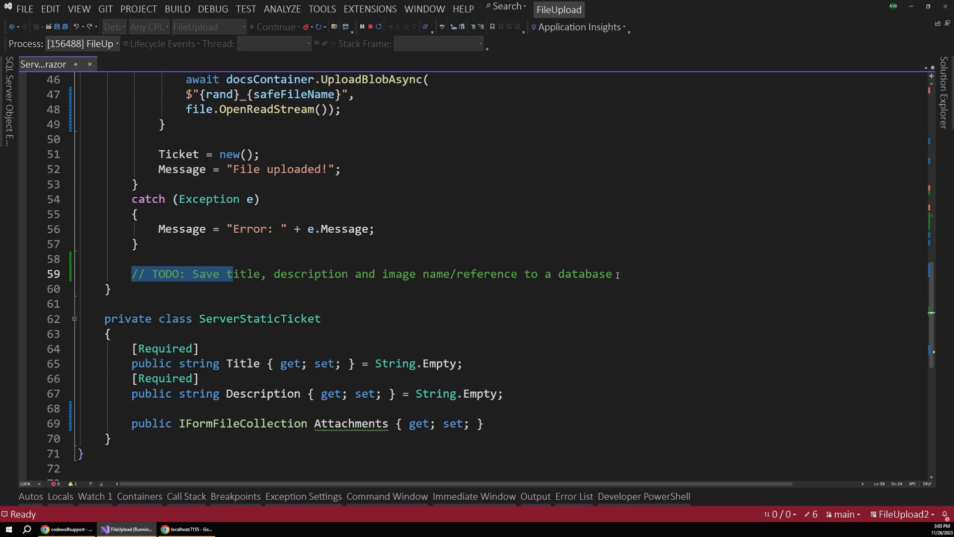
click(442, 274)
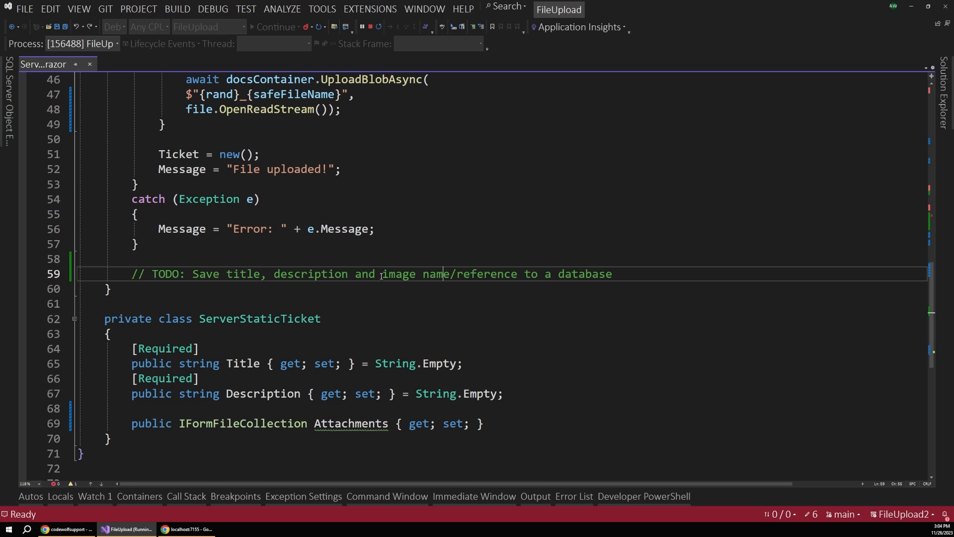
drag(130, 273, 612, 273)
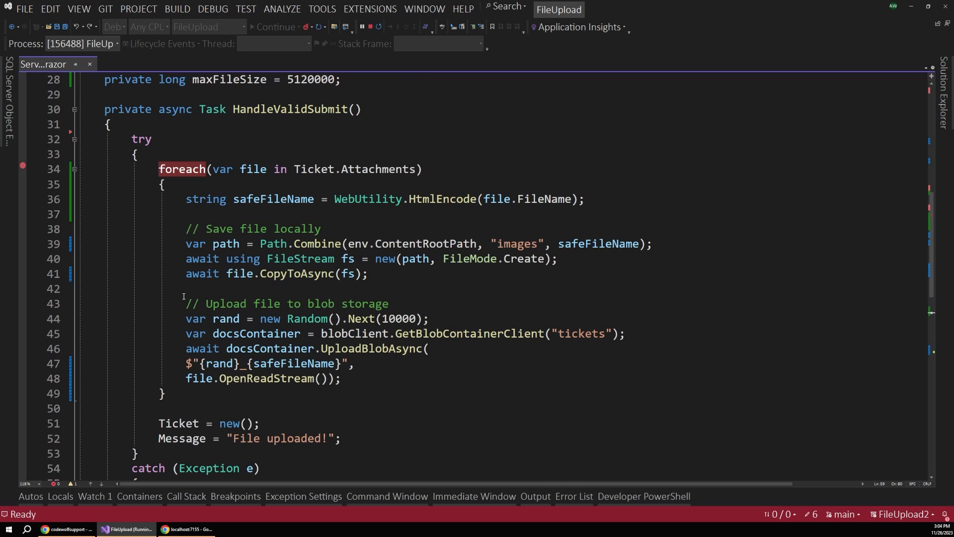
Step: Highlight blobClient and retype the blob name line ending with '_{safeFileName}"'
drag(185, 303, 341, 378)
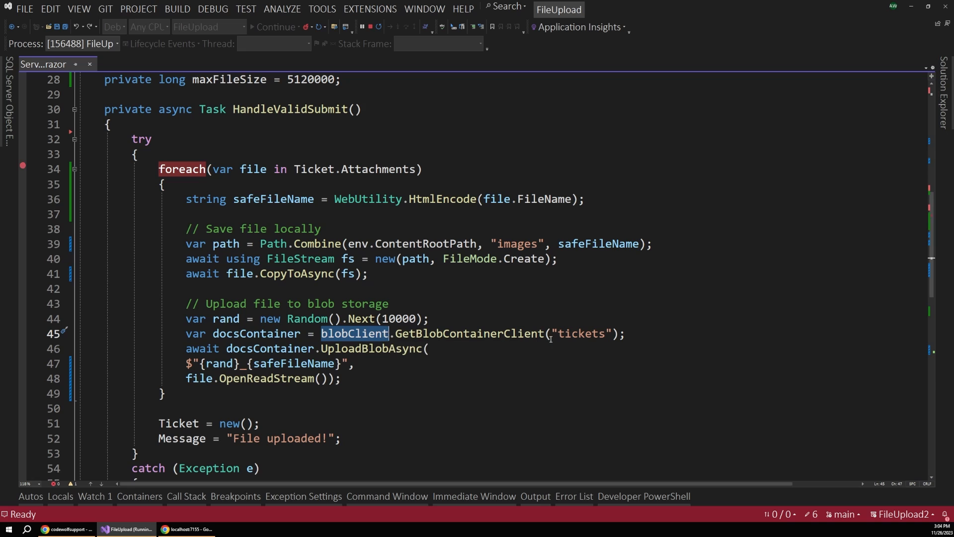
double_click(581, 333)
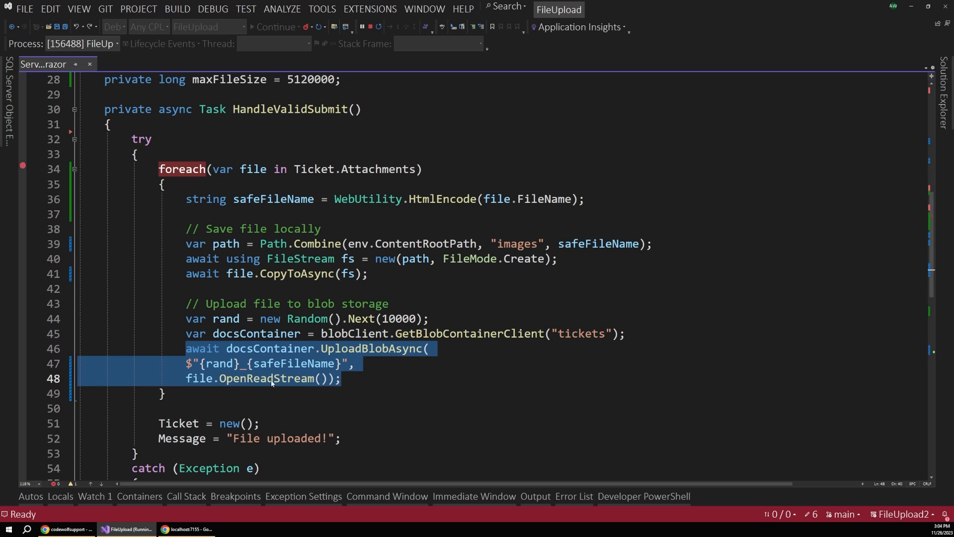
mouse_move(268, 382)
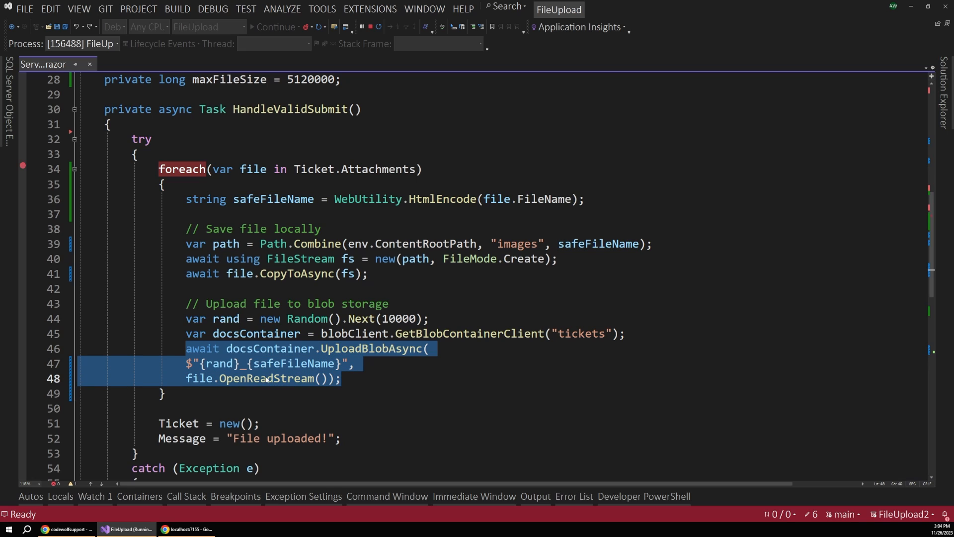
click(247, 363)
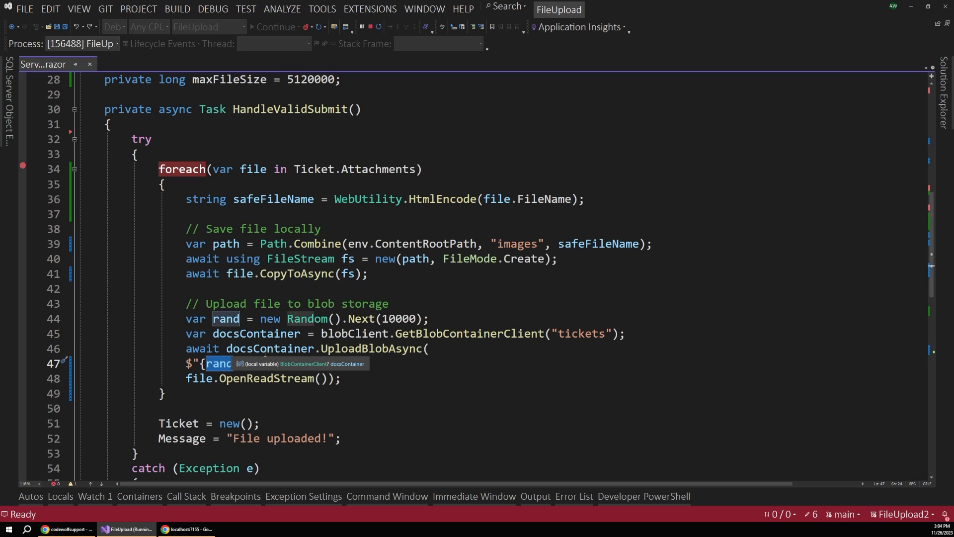
text(}_{safeFileName}",)
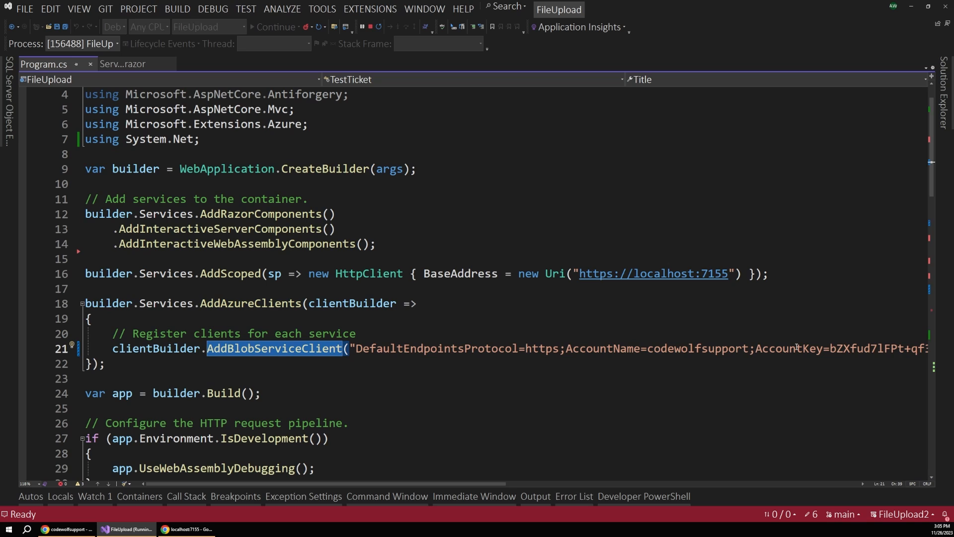
mouse_move(417, 347)
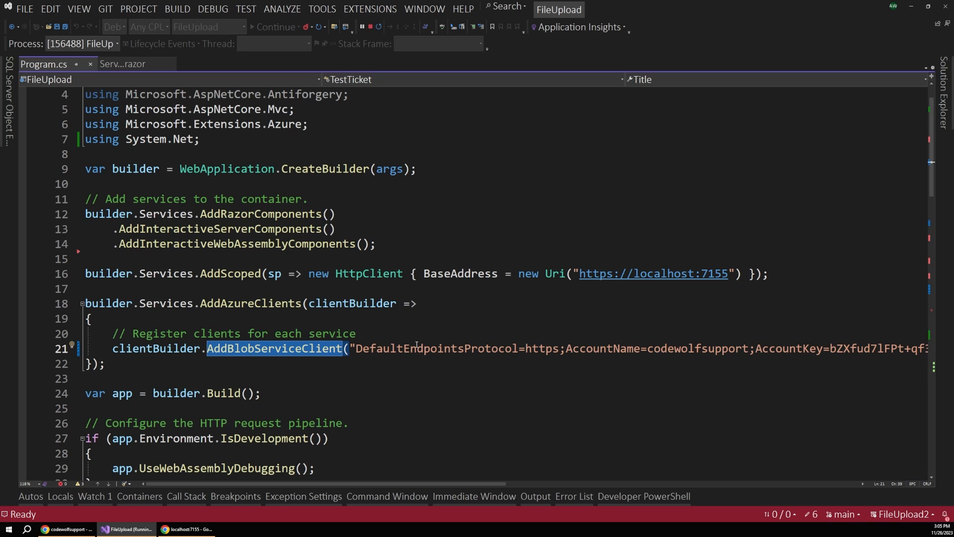
mouse_move(437, 352)
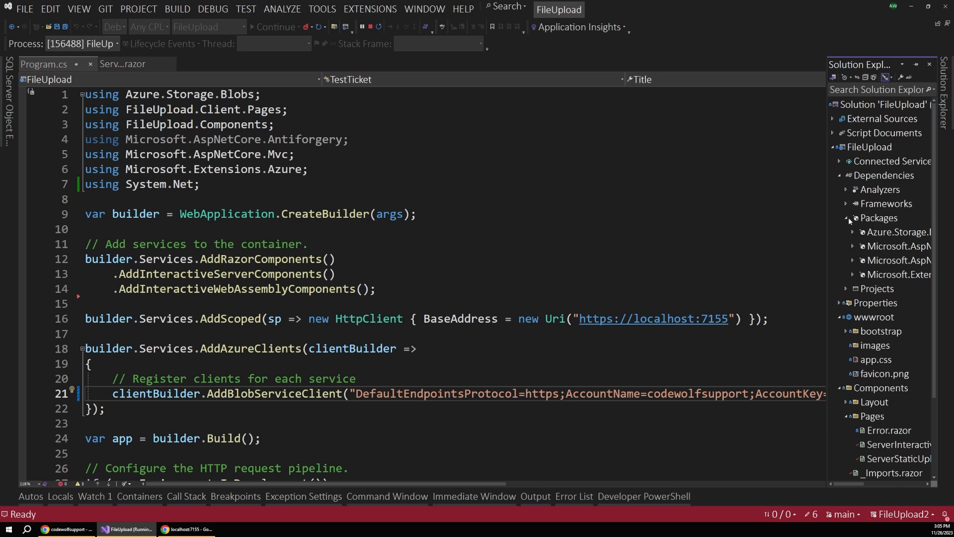
mouse_move(826, 258)
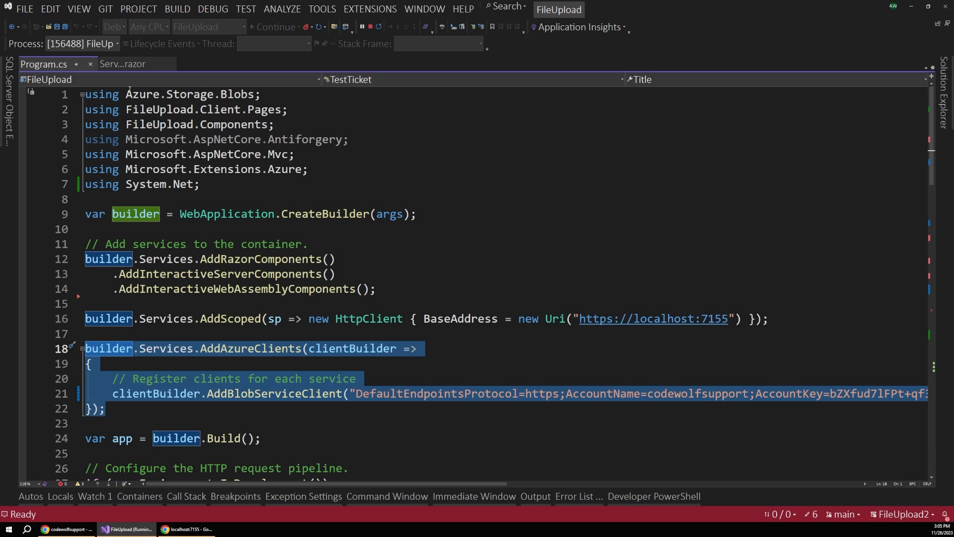
Step: Return to the ServerStaticUpload.razor component's code
click(122, 64)
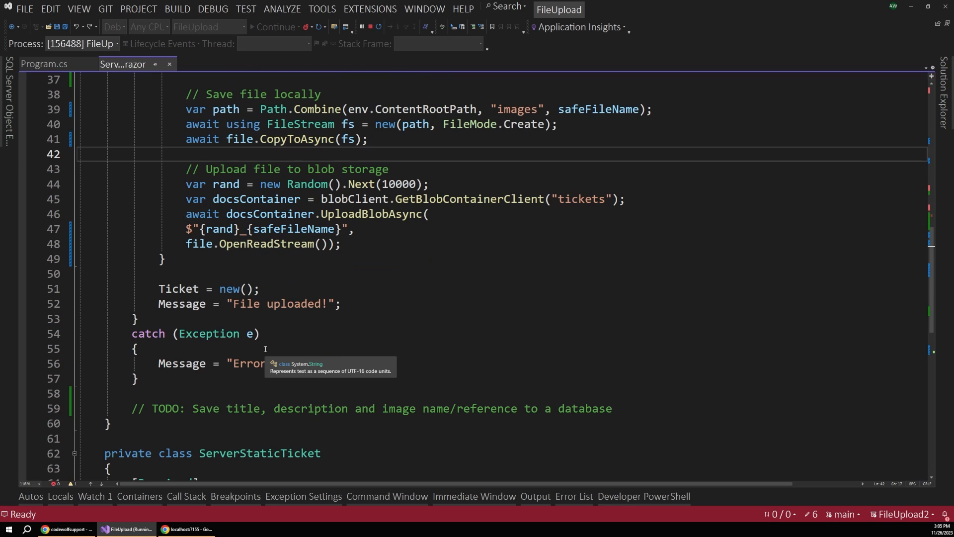
Step: Scroll back up the static upload component before switching to the running app
scroll(up, 3)
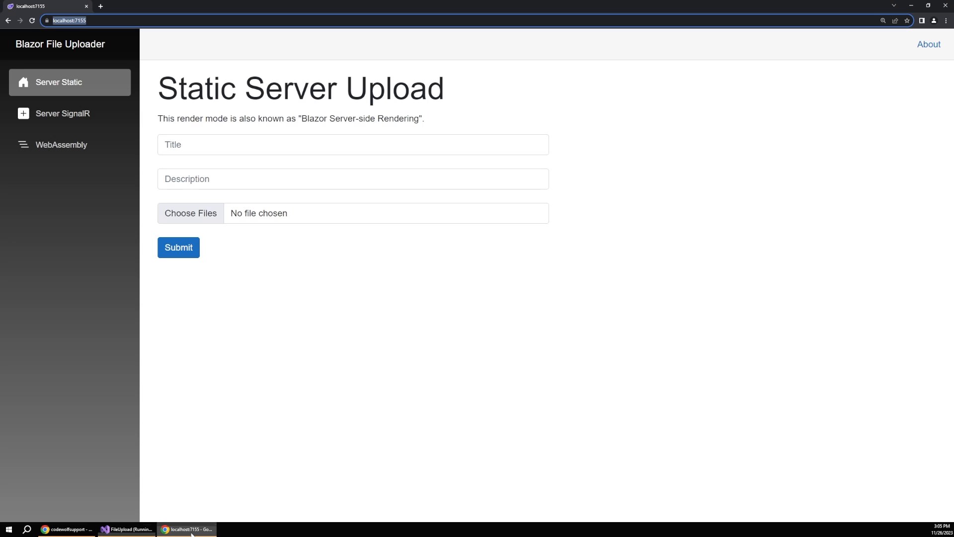
mouse_move(131, 189)
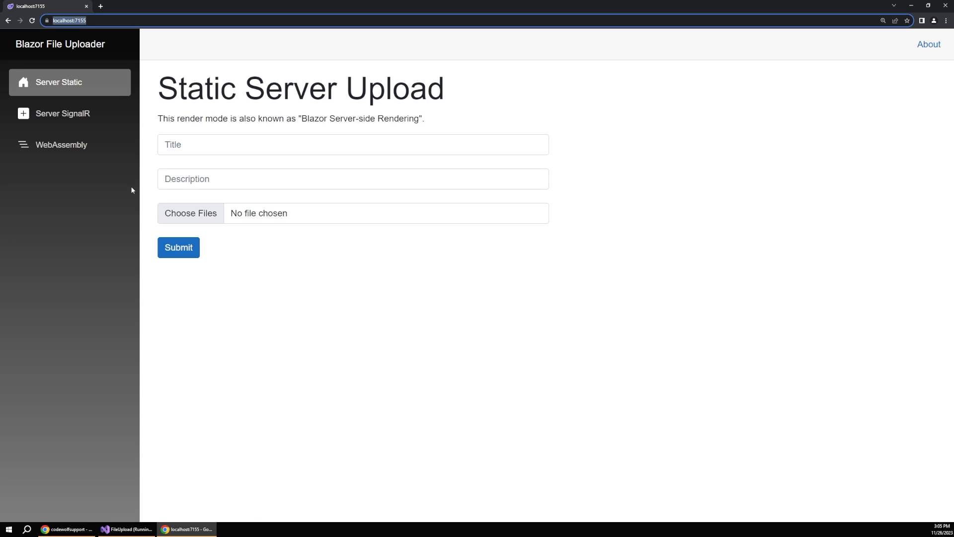
mouse_move(62, 114)
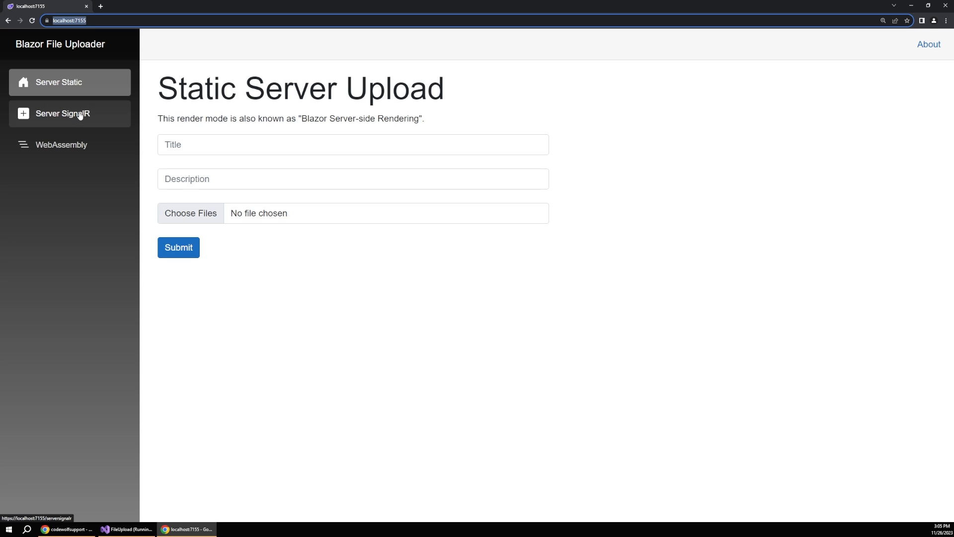
Step: Browse the WebAssembly and Server SignalR pages, then return to Static Server Upload
click(61, 144)
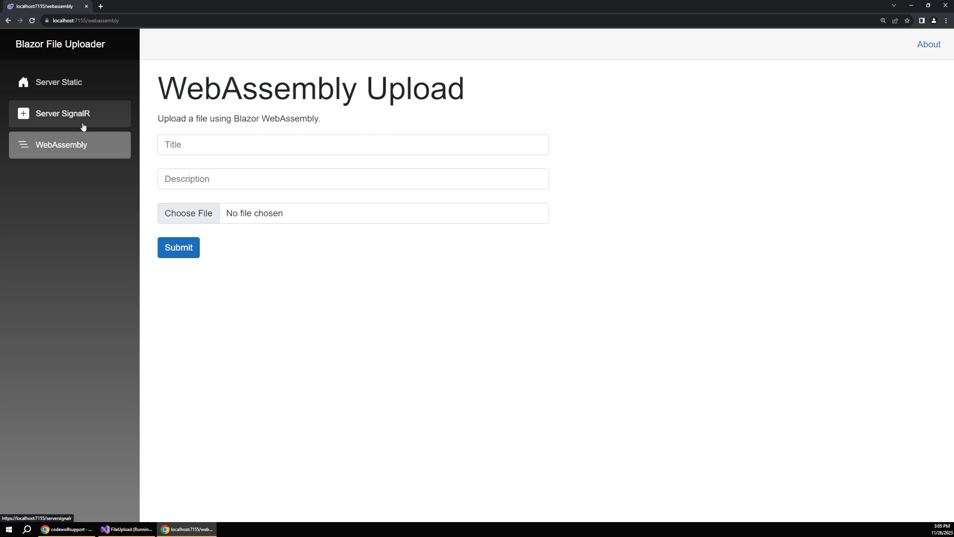
click(62, 113)
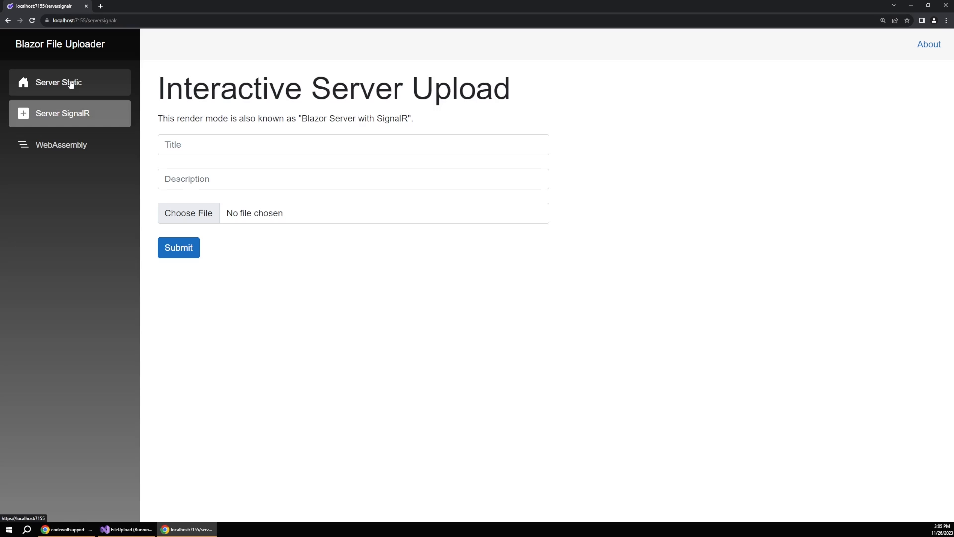
click(59, 82)
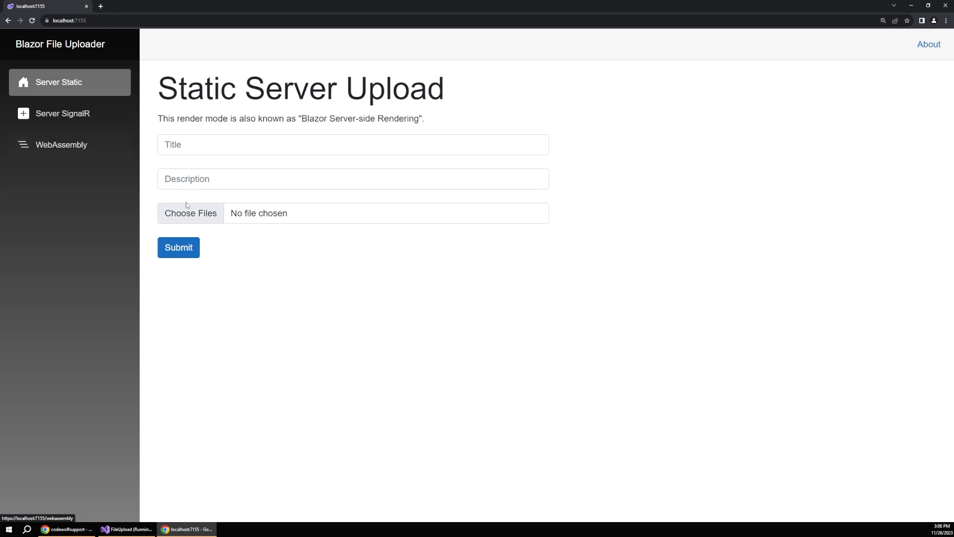
Step: Fill in a Testing ticket with a description, attach pic1, pic2 and pic3, and submit
text(T)
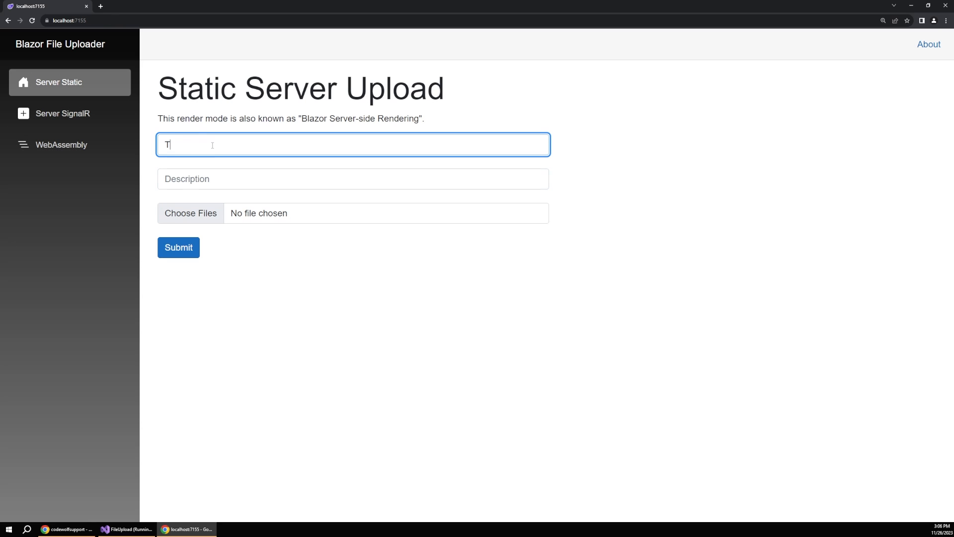
text(testing)
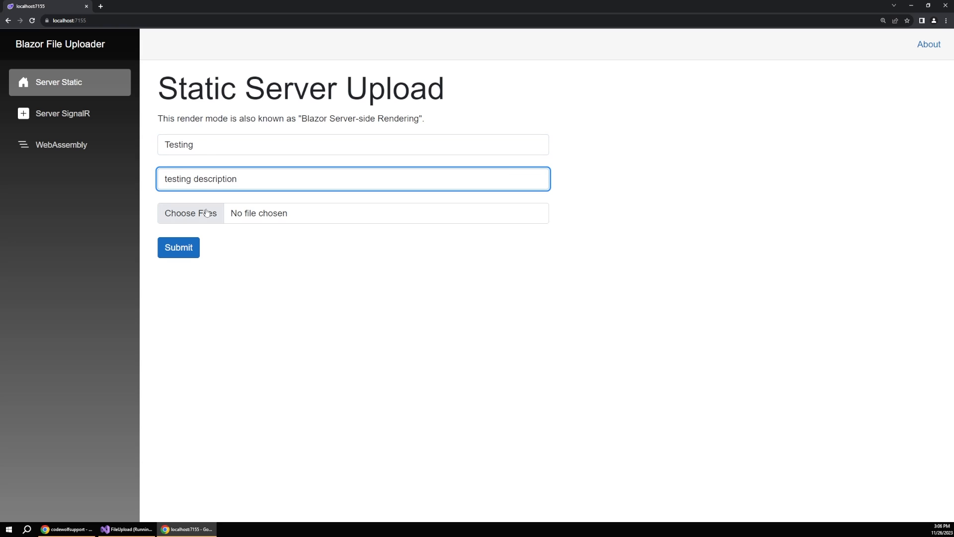
click(190, 213)
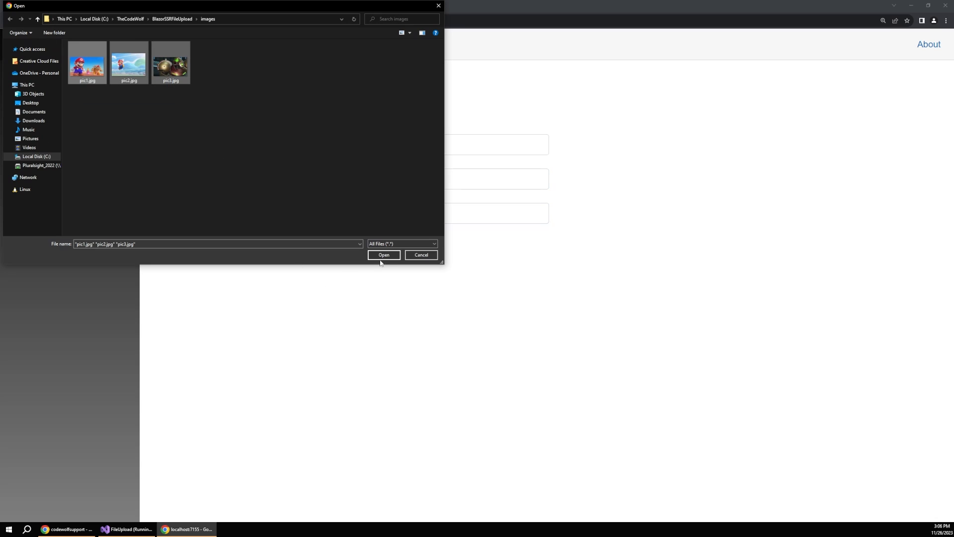
click(384, 255)
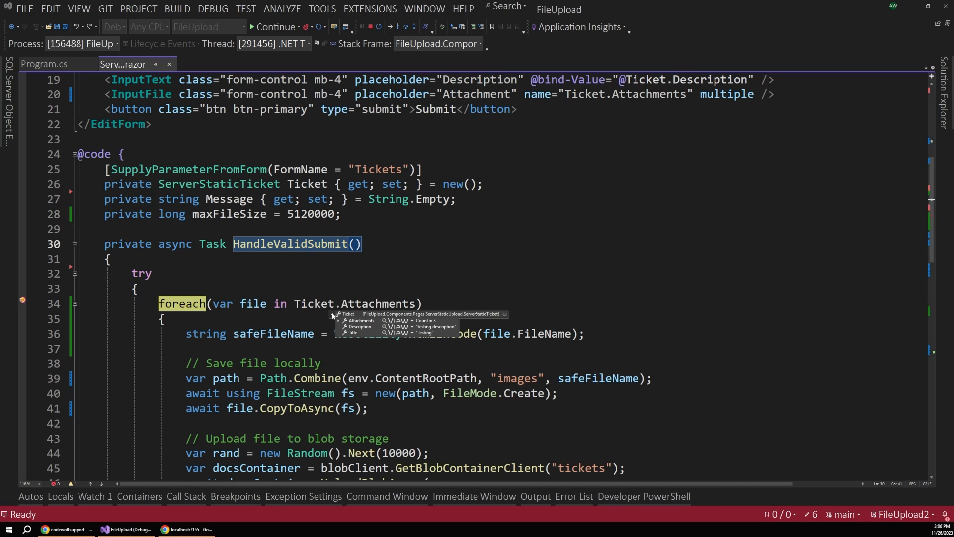
Step: Continue past the breakpoint and view pic1.jpg saved in the project's images folder
click(344, 321)
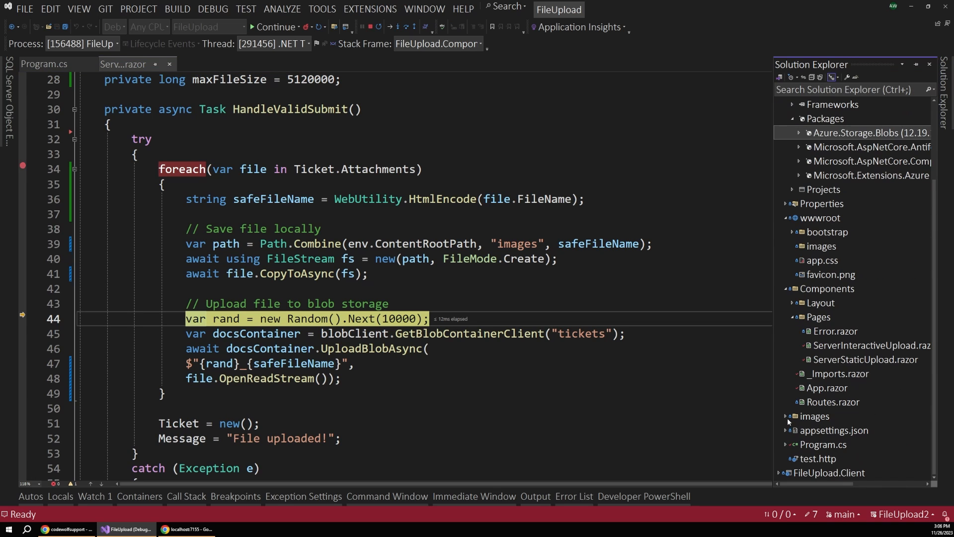
click(786, 416)
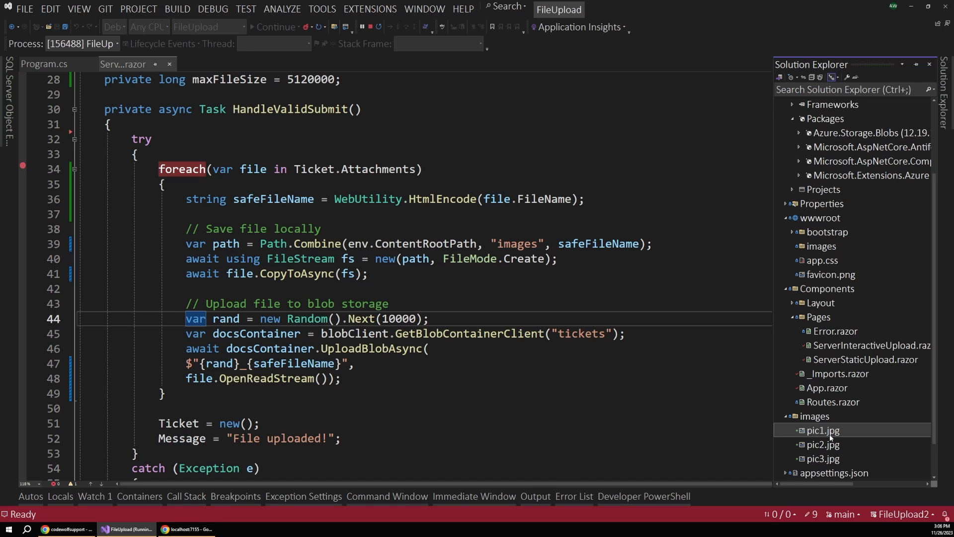
double_click(822, 429)
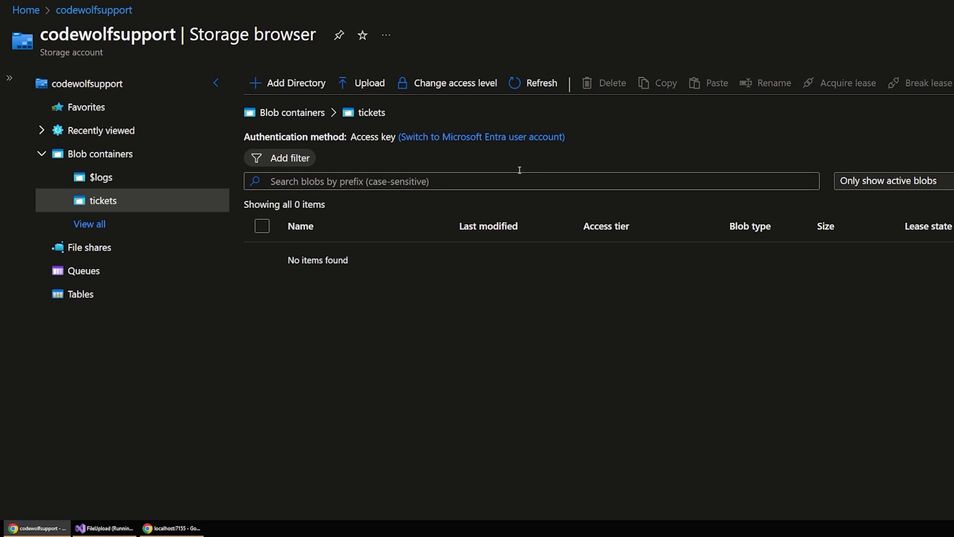
Step: Refresh the tickets container listing the three pic blobs, then return to the app
click(540, 83)
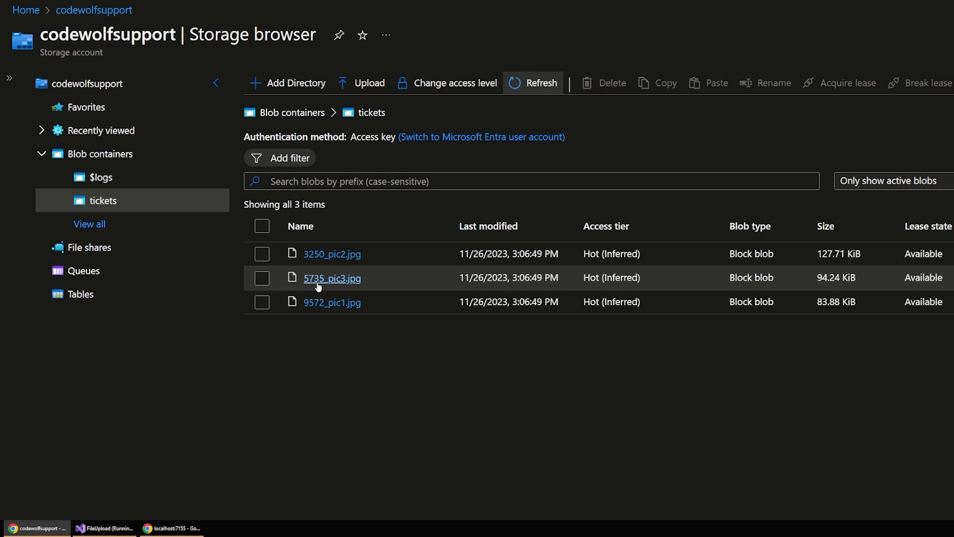
mouse_move(349, 301)
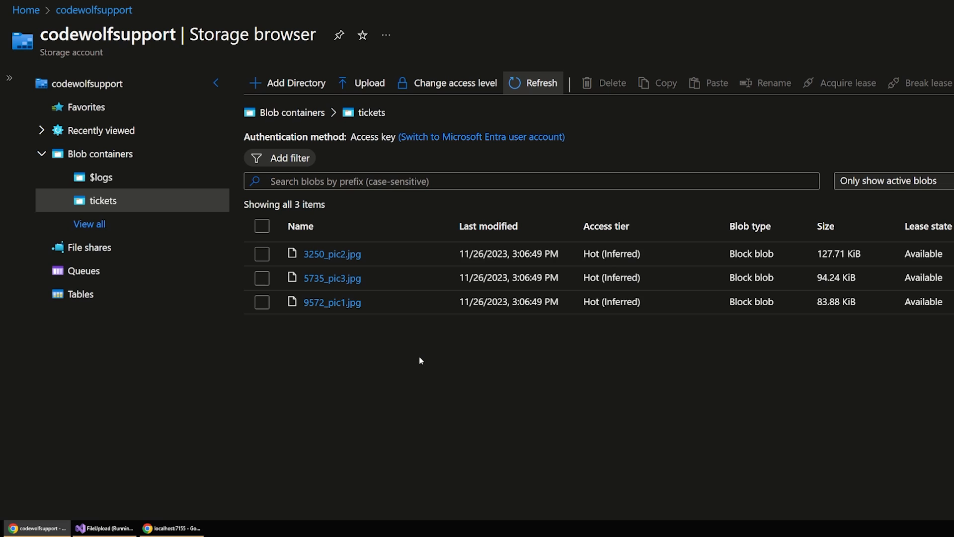
click(172, 528)
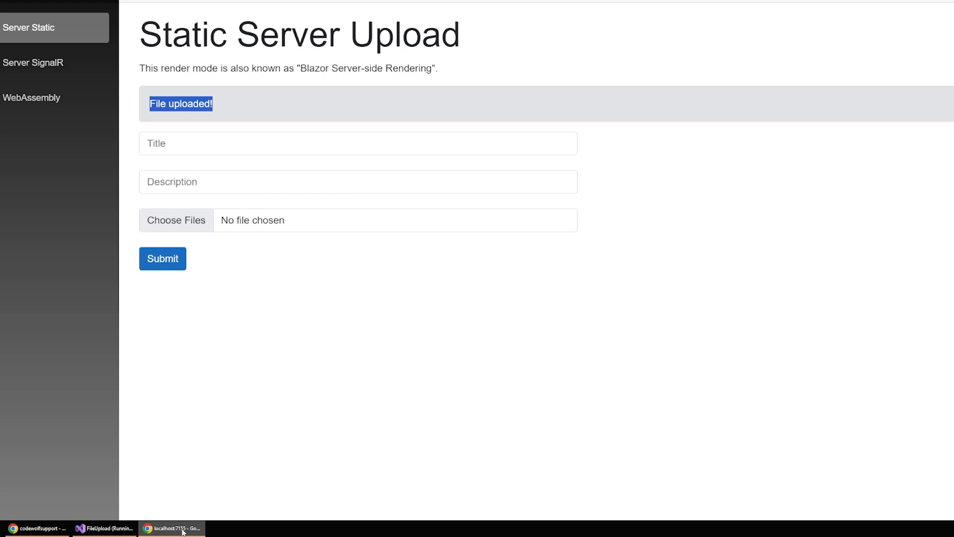